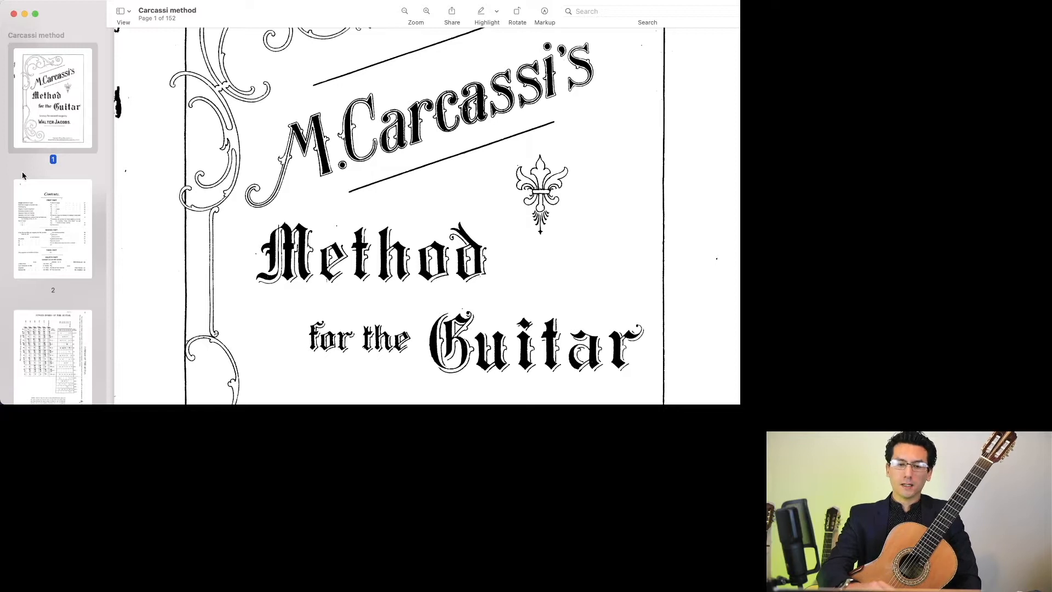
Show the Contents page by selecting the page 2 thumbnail in the sidebar
{"action": "left_click", "coordinate": [52, 228]}
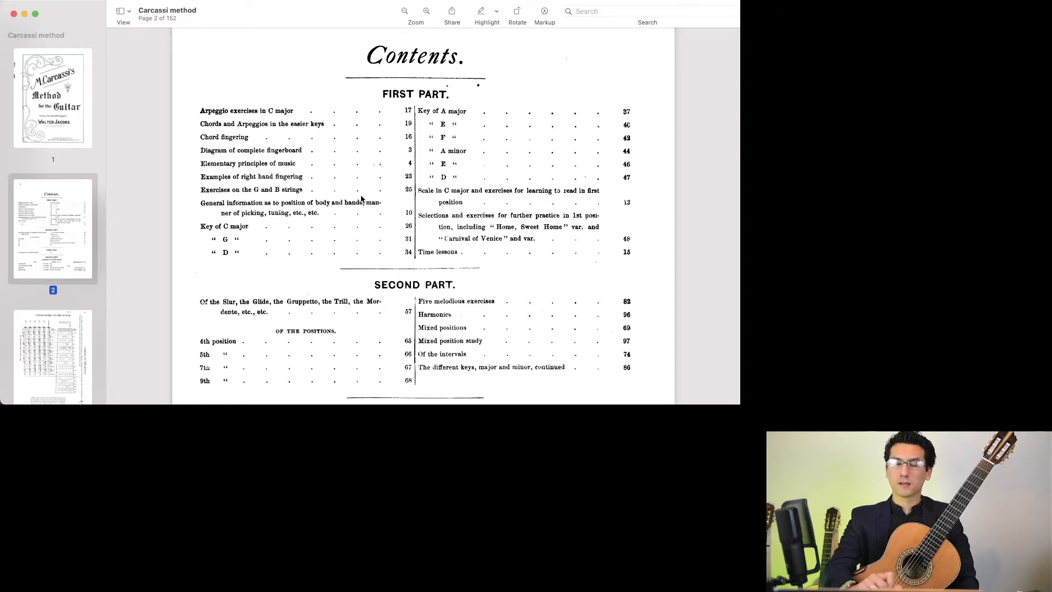
{"action": "mouse_move", "coordinate": [254, 181]}
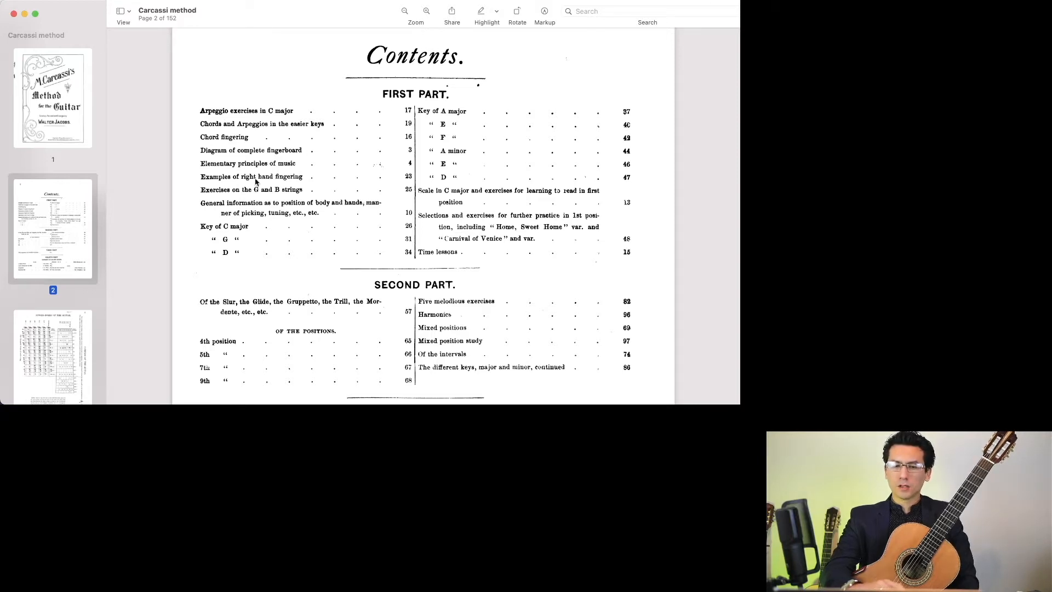
{"action": "mouse_move", "coordinate": [235, 118]}
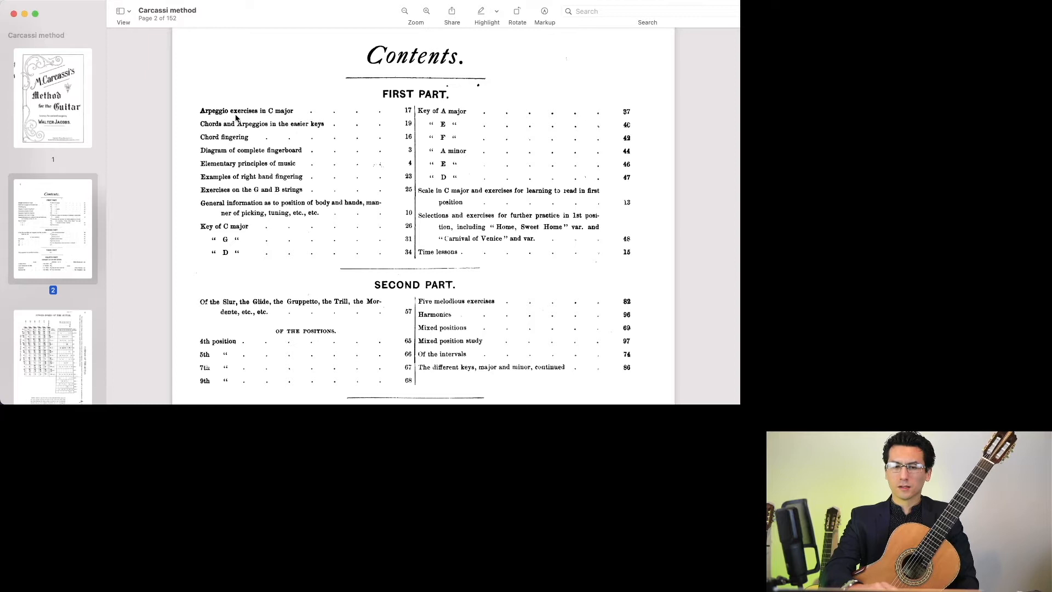
{"action": "mouse_move", "coordinate": [286, 113]}
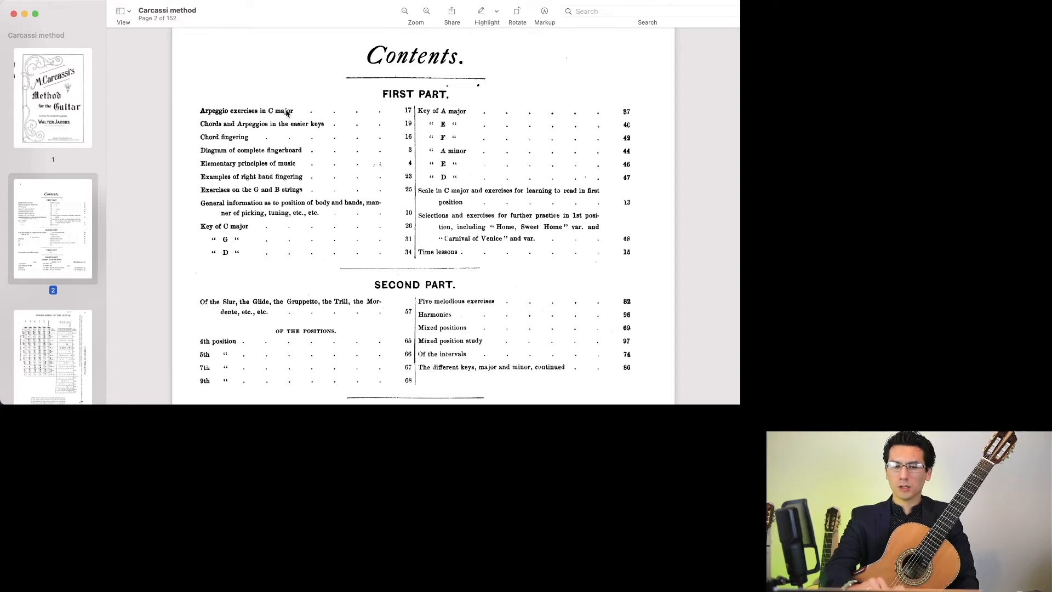
{"action": "mouse_move", "coordinate": [216, 146]}
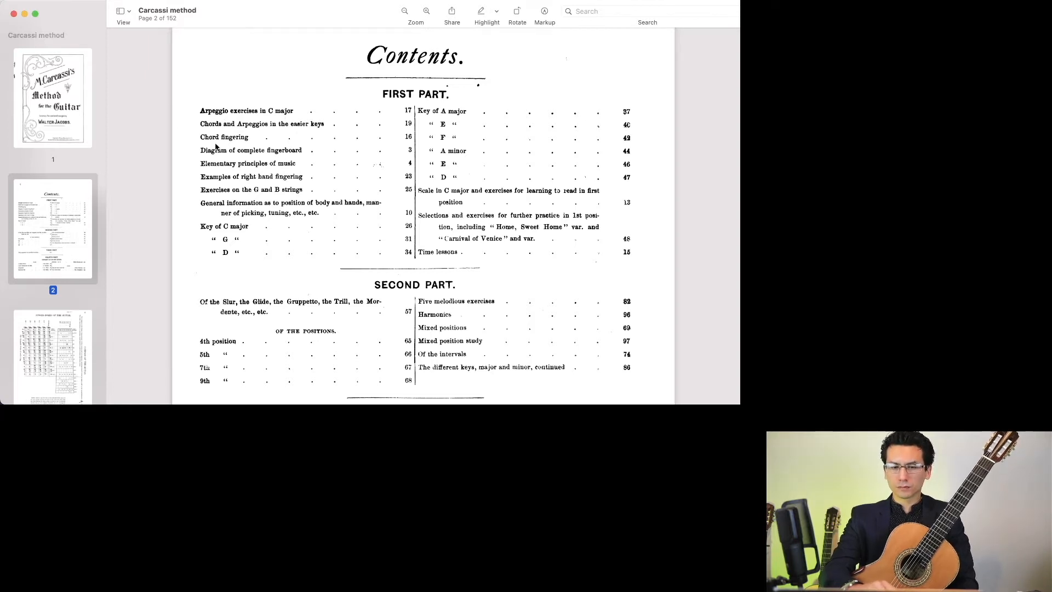
{"action": "mouse_move", "coordinate": [254, 156]}
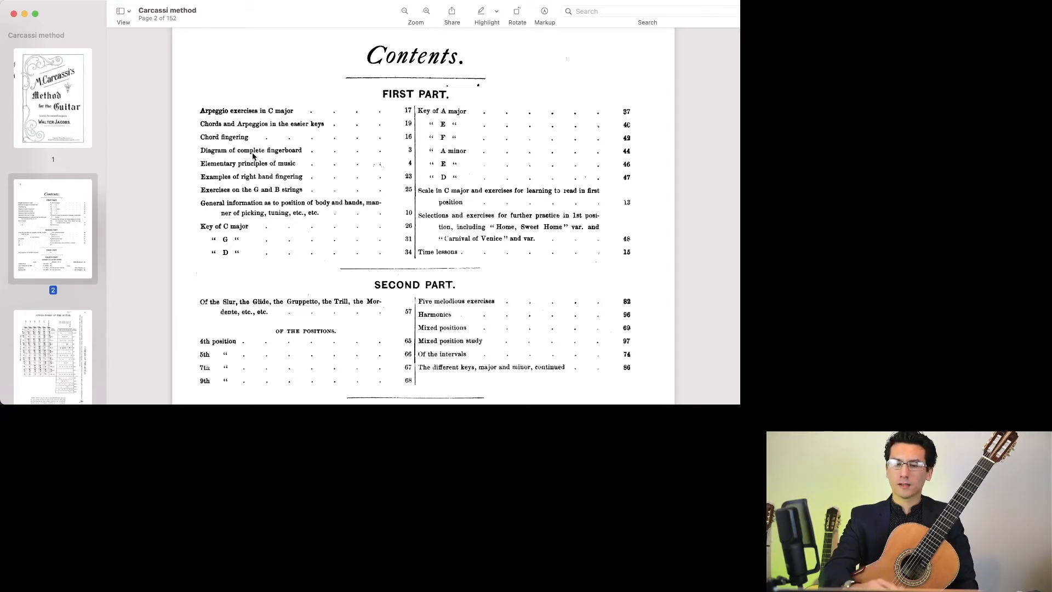
{"action": "mouse_move", "coordinate": [445, 102]}
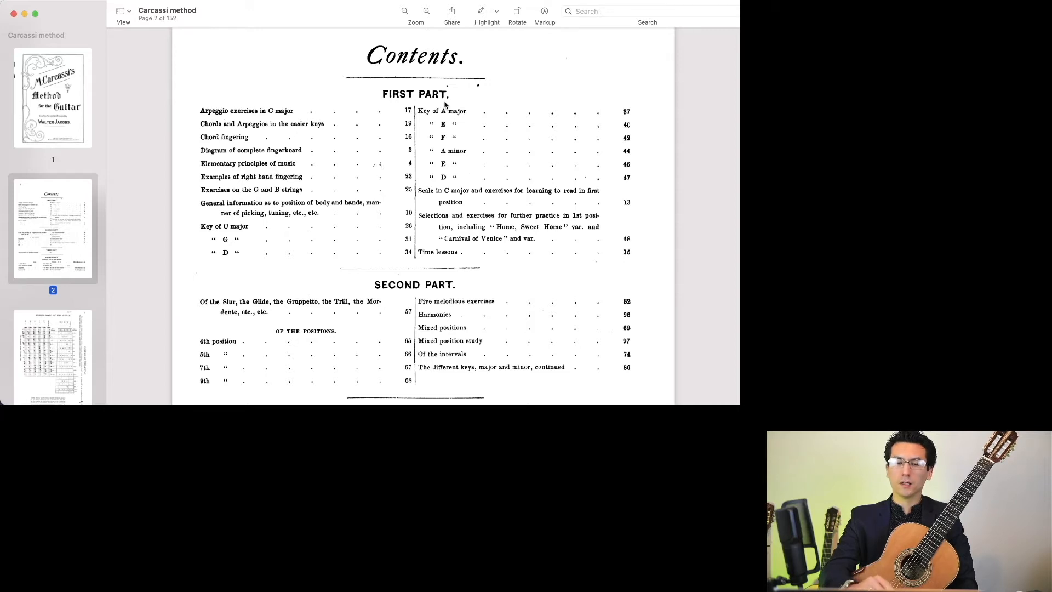
{"action": "mouse_move", "coordinate": [445, 203]}
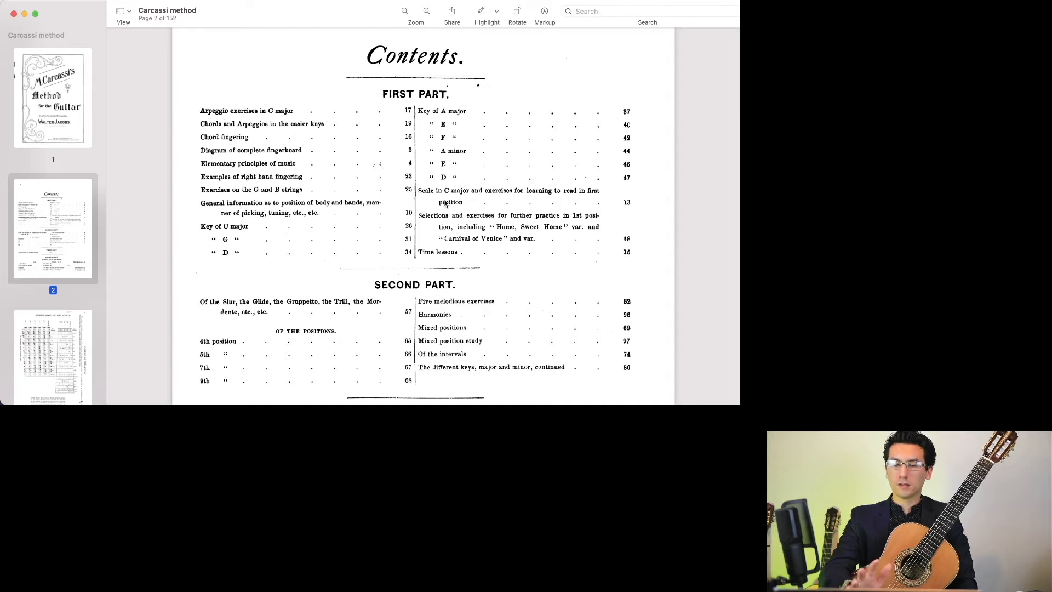
Scroll the Contents page down to the Third Part's fifty exercises and Fourth Part's concert solos
{"action": "scroll", "scroll_direction": "down", "scroll_amount": 3}
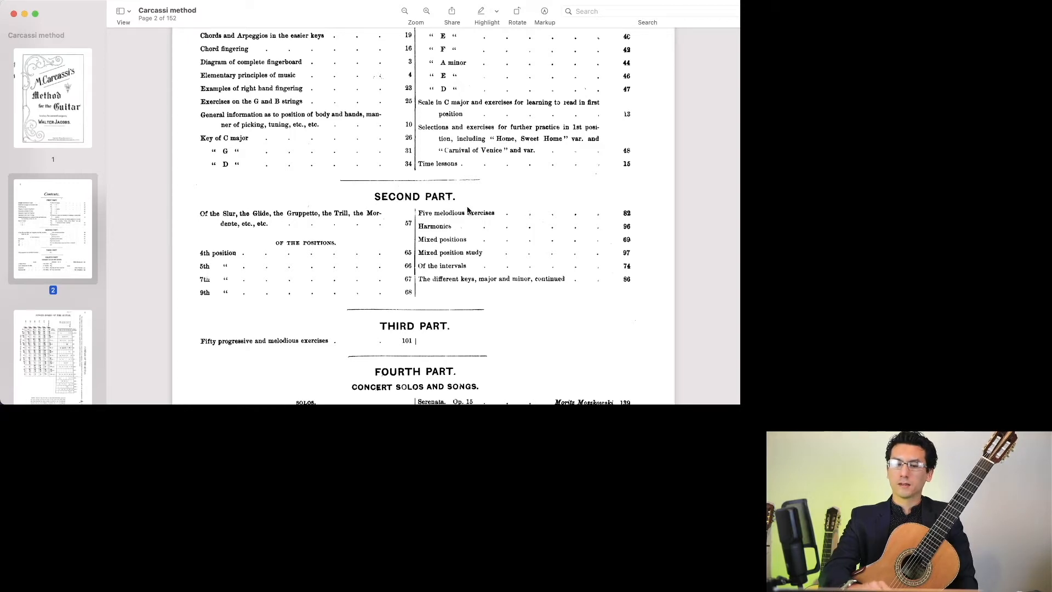
{"action": "mouse_move", "coordinate": [459, 272]}
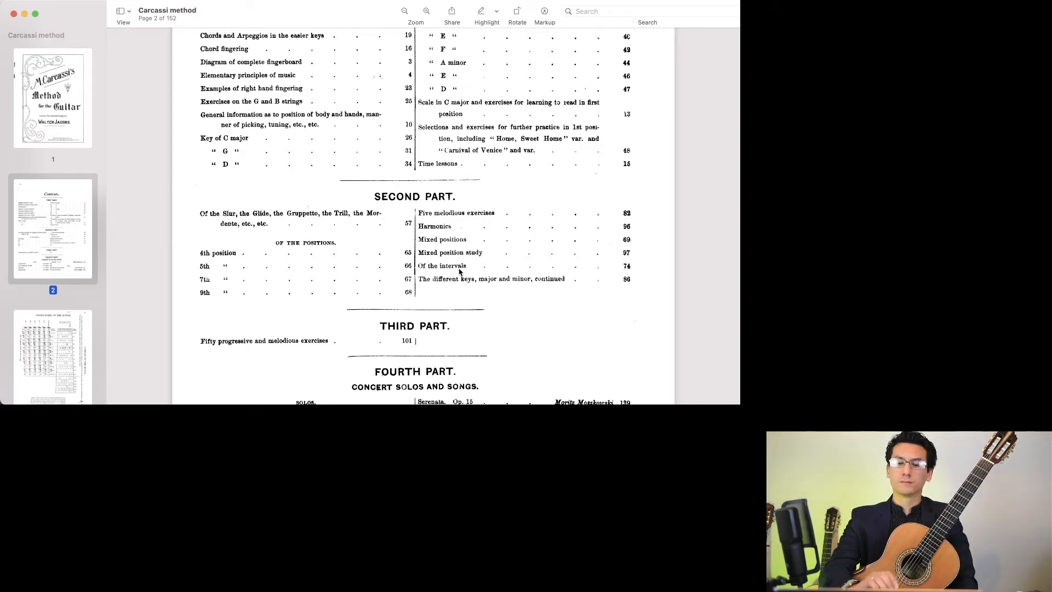
{"action": "scroll", "scroll_direction": "down", "scroll_amount": 3}
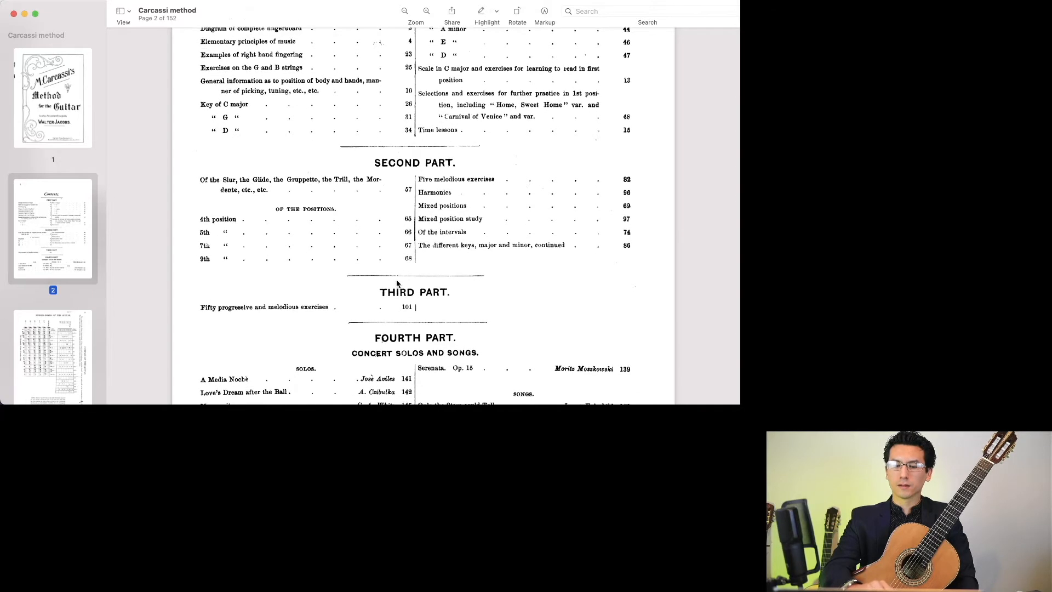
{"action": "scroll", "scroll_direction": "down", "scroll_amount": 3}
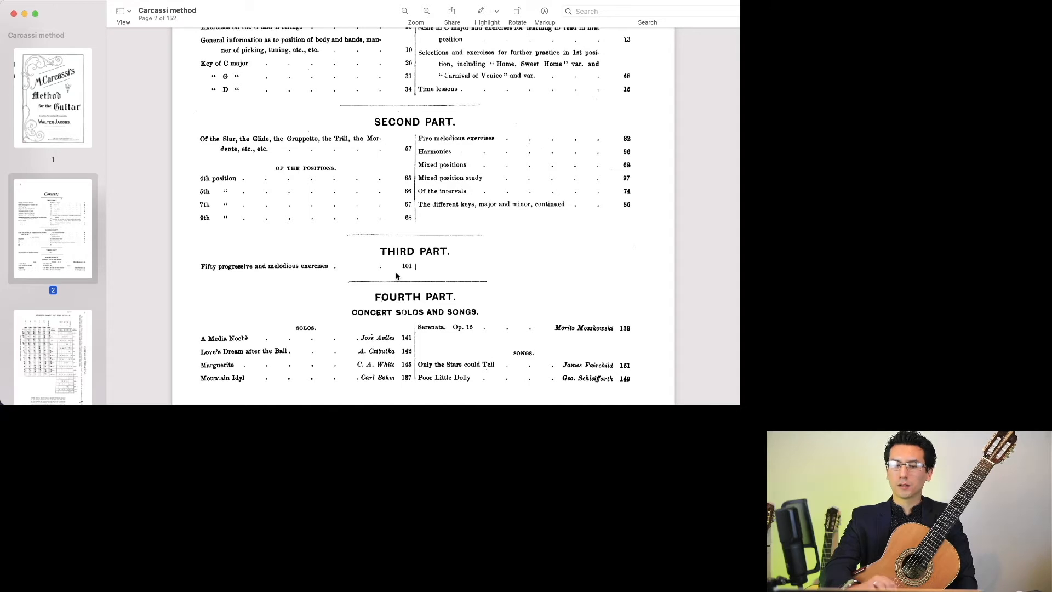
{"action": "mouse_move", "coordinate": [389, 344]}
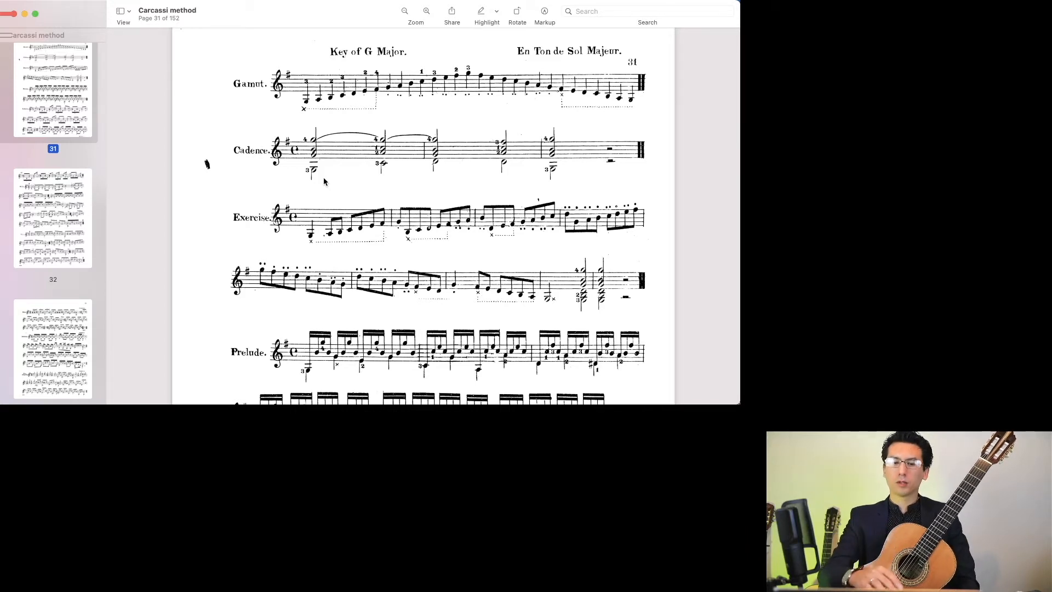
Scroll from page 31's Key of G Major studies down to Carulli's Andantino on page 33
{"action": "scroll", "scroll_direction": "down", "scroll_amount": 3}
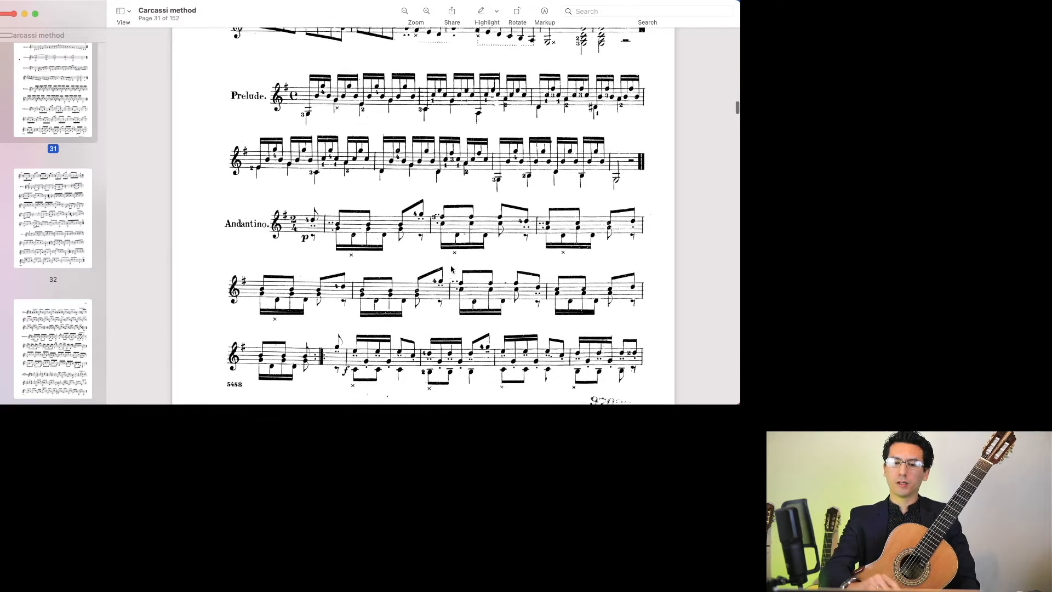
{"action": "scroll", "scroll_direction": "down", "scroll_amount": 3}
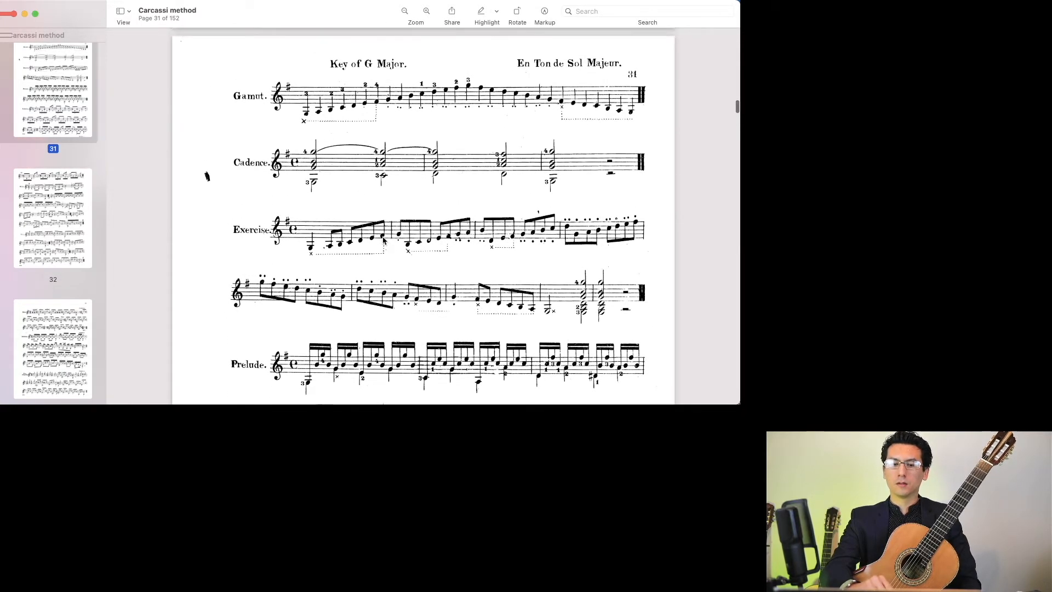
{"action": "scroll", "scroll_direction": "down", "scroll_amount": 3}
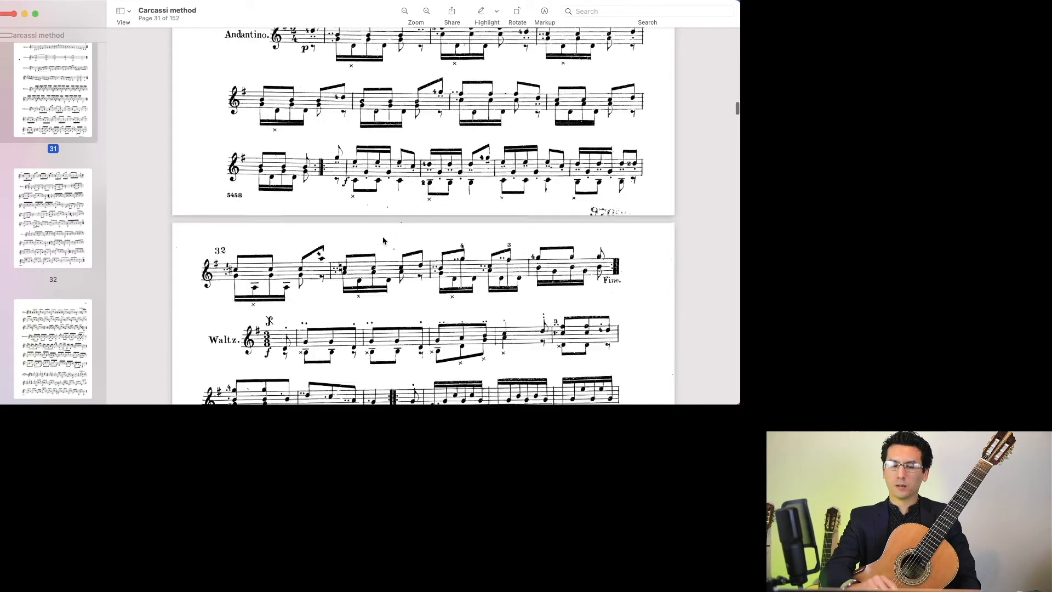
{"action": "scroll", "scroll_direction": "down", "scroll_amount": 3}
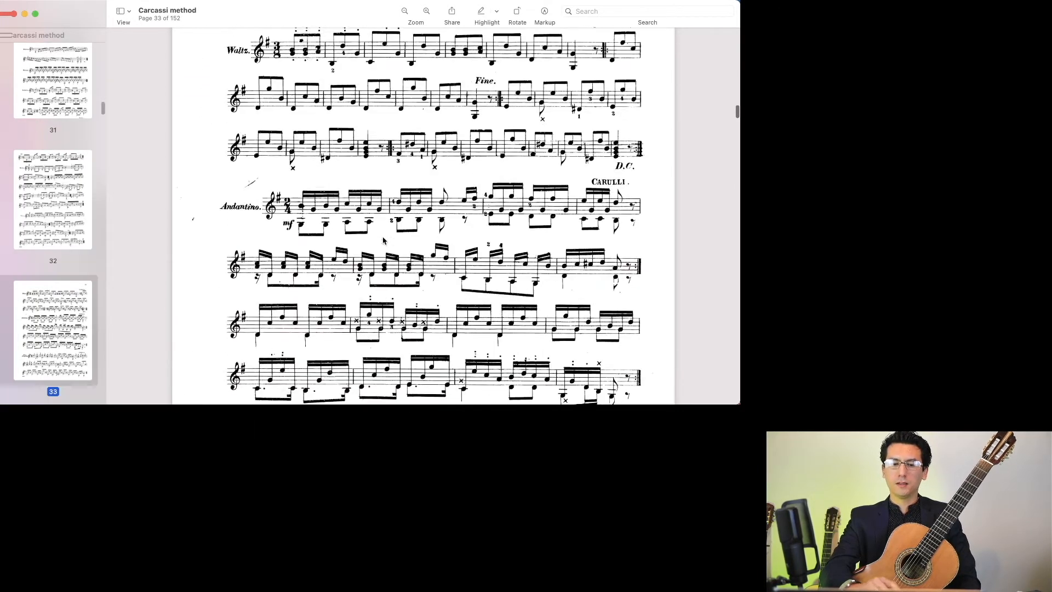
{"action": "scroll", "scroll_direction": "down", "scroll_amount": 3}
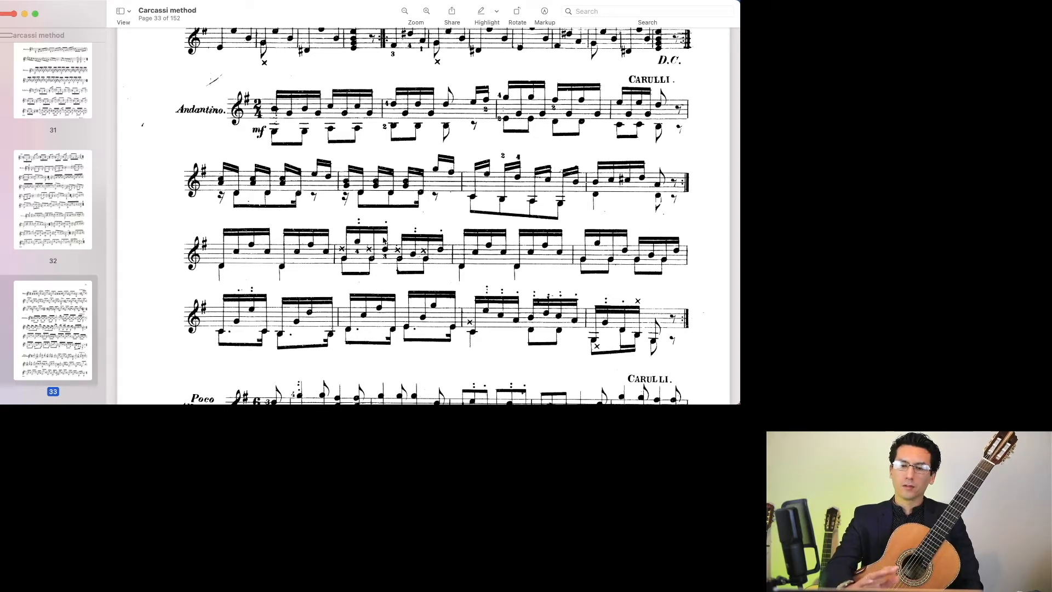
Bring up the Markup annotation tools
{"action": "left_click", "coordinate": [544, 11]}
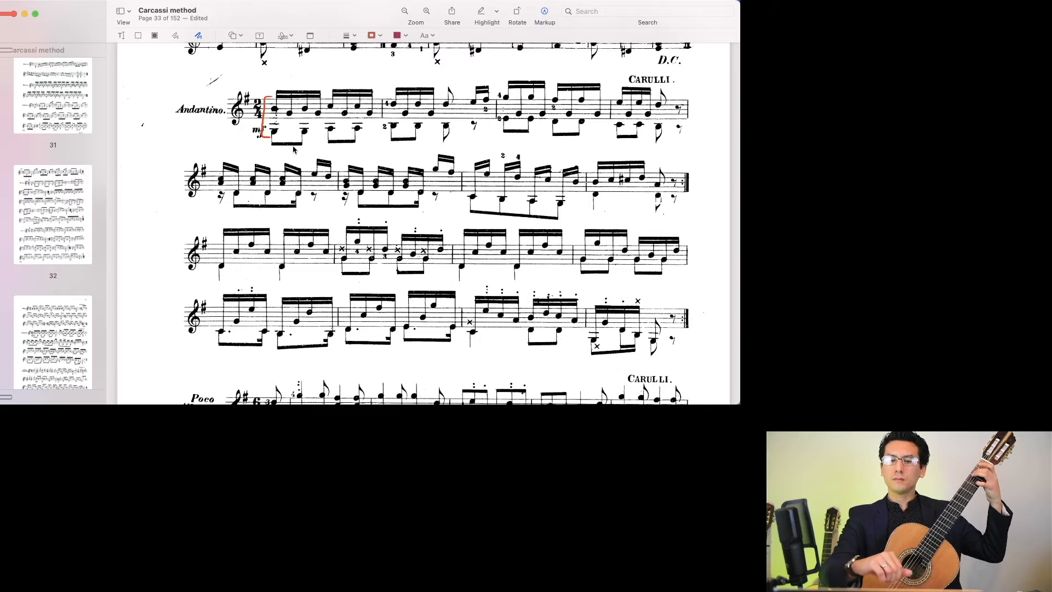
{"action": "mouse_move", "coordinate": [502, 351]}
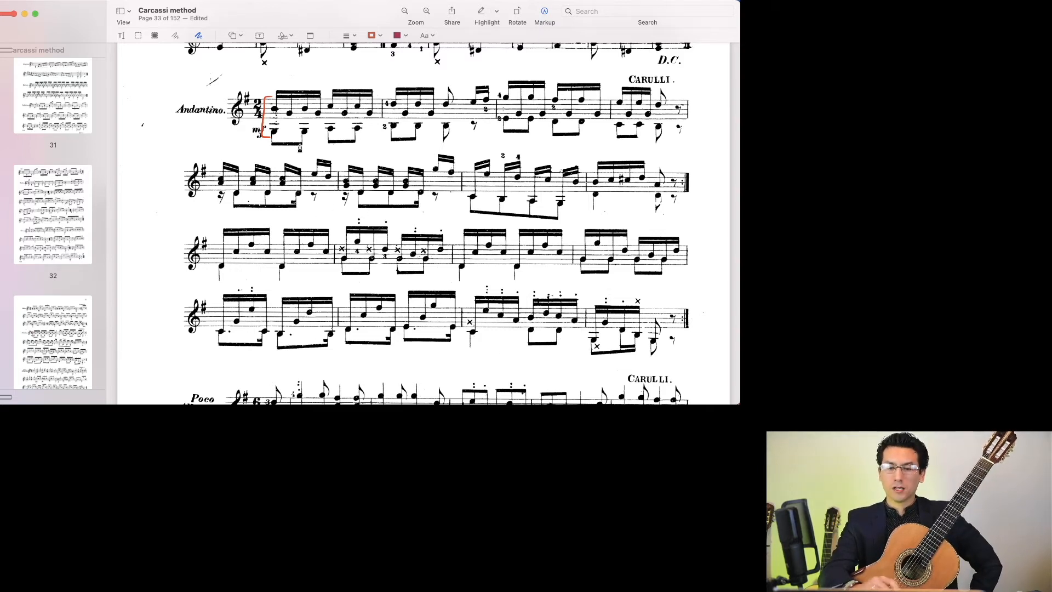
{"action": "mouse_move", "coordinate": [258, 225]}
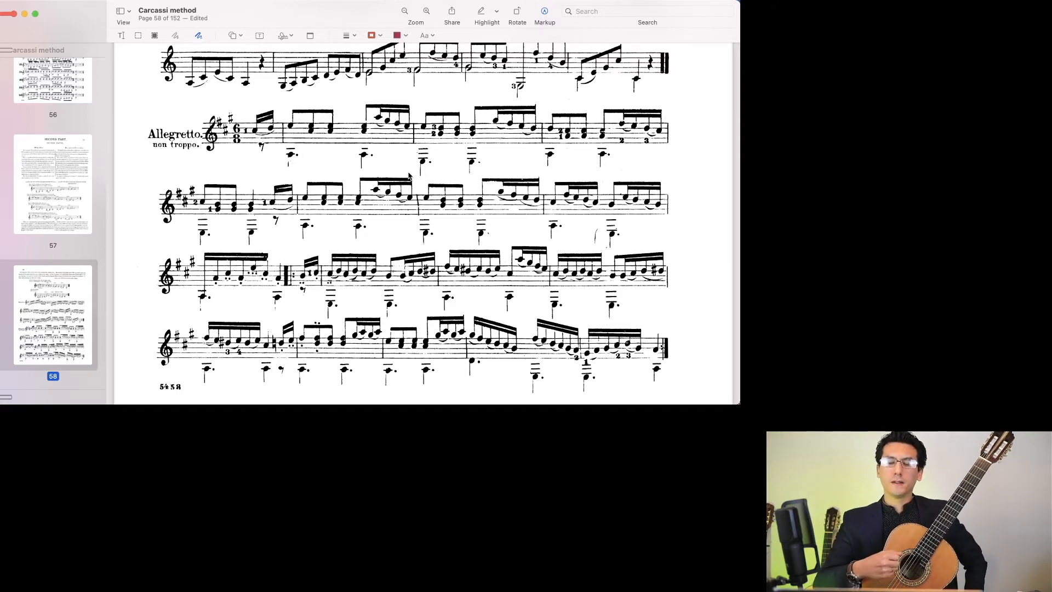
Scroll past page 61's appoggiatura pieces to page 65's fourth-position gamut
{"action": "scroll", "scroll_direction": "up", "scroll_amount": 3}
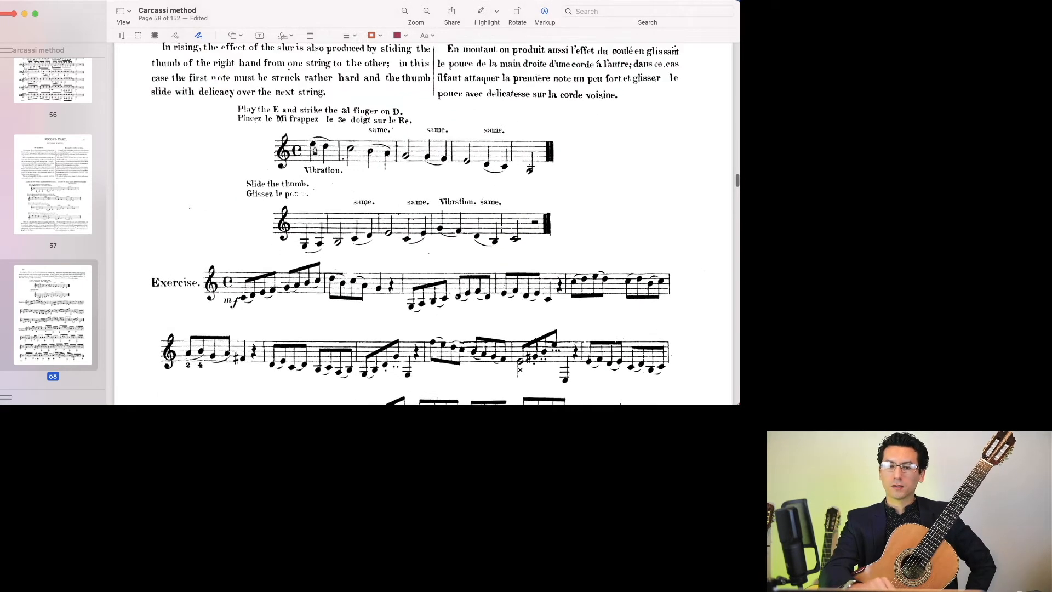
{"action": "scroll", "scroll_direction": "down", "scroll_amount": 3}
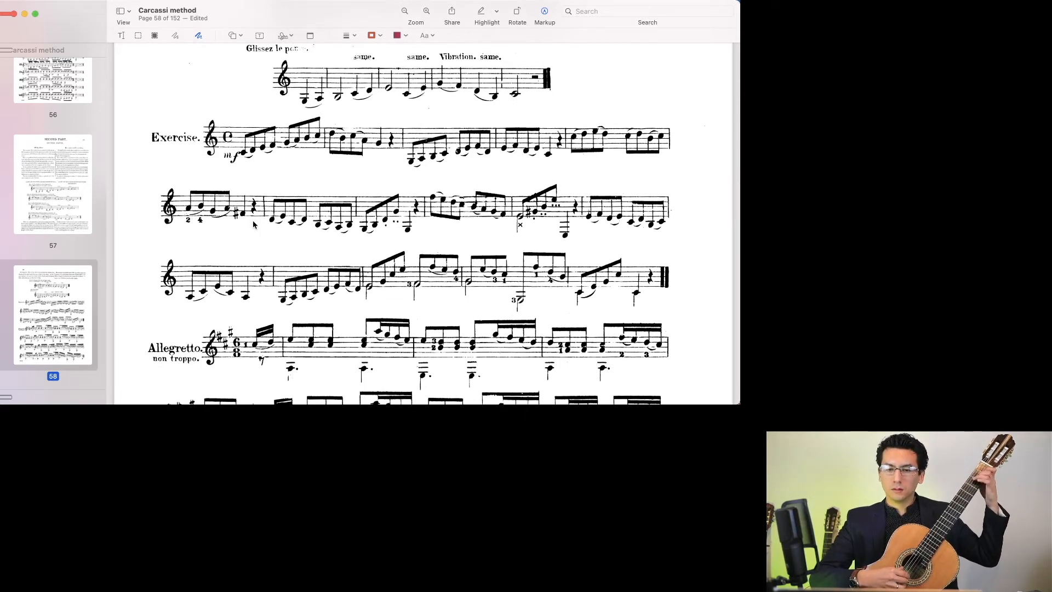
{"action": "scroll", "scroll_direction": "down", "scroll_amount": 3}
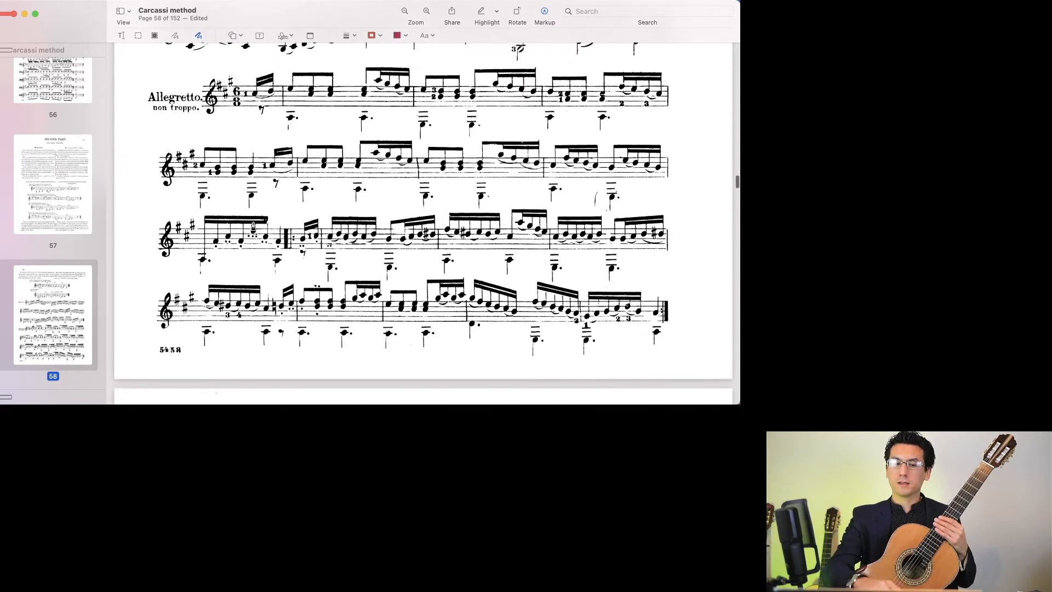
{"action": "scroll", "scroll_direction": "up", "scroll_amount": 3}
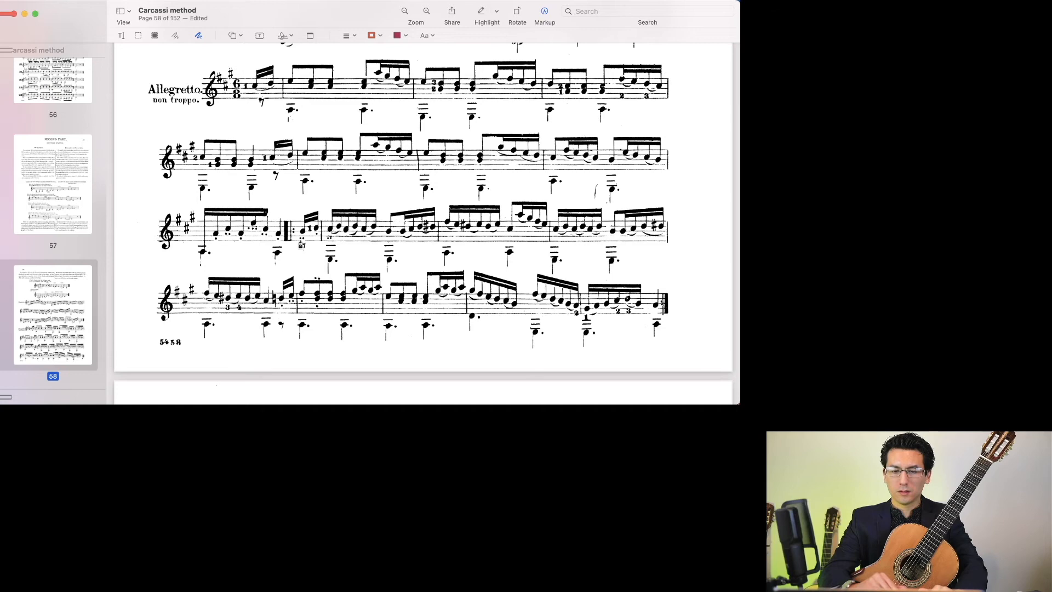
{"action": "scroll", "scroll_direction": "down", "scroll_amount": 3}
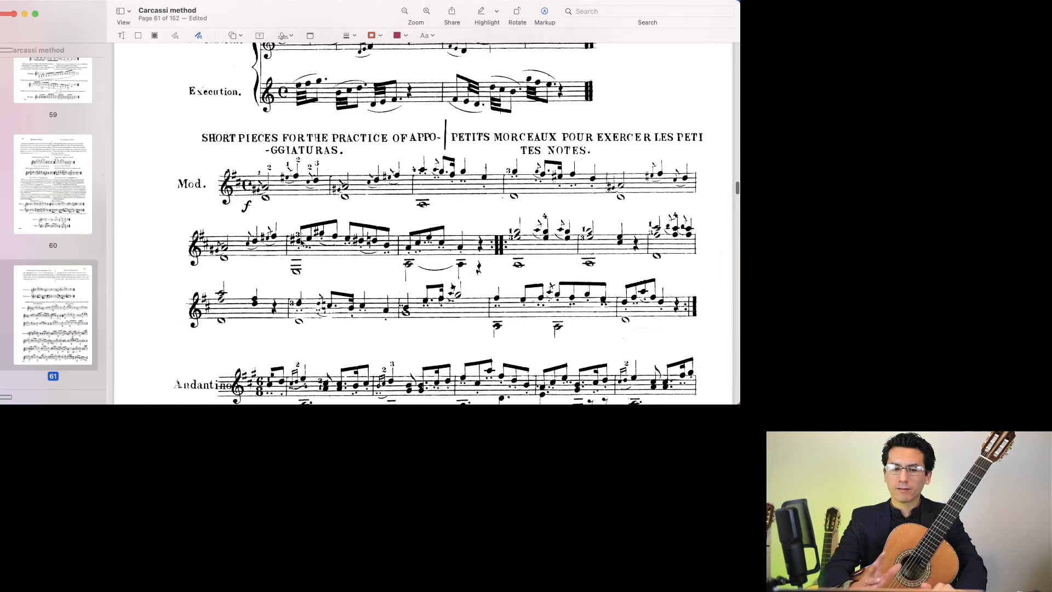
{"action": "scroll", "scroll_direction": "up", "scroll_amount": 3}
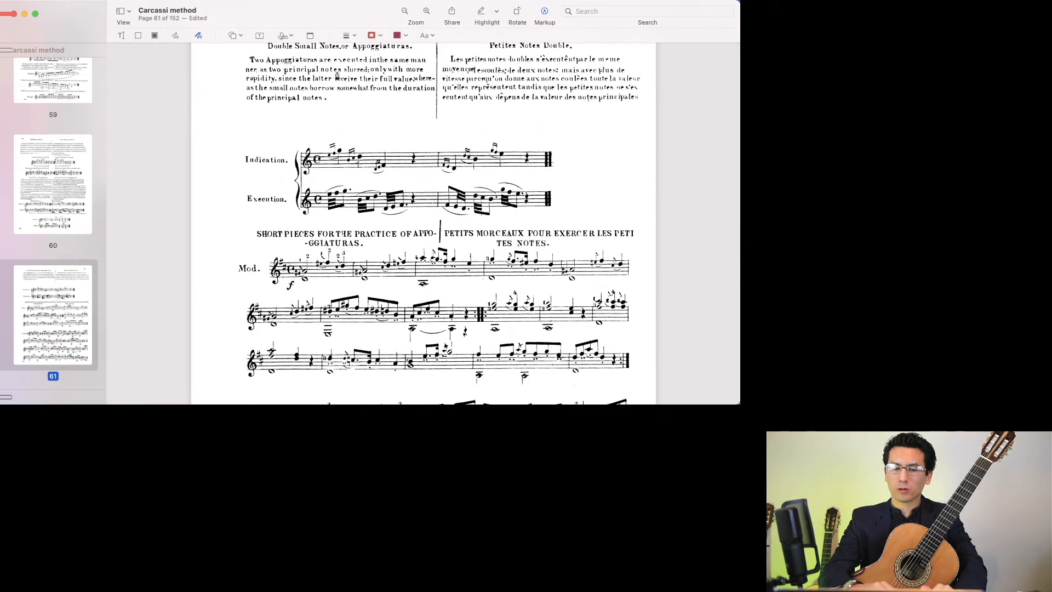
{"action": "scroll", "scroll_direction": "down", "scroll_amount": 3}
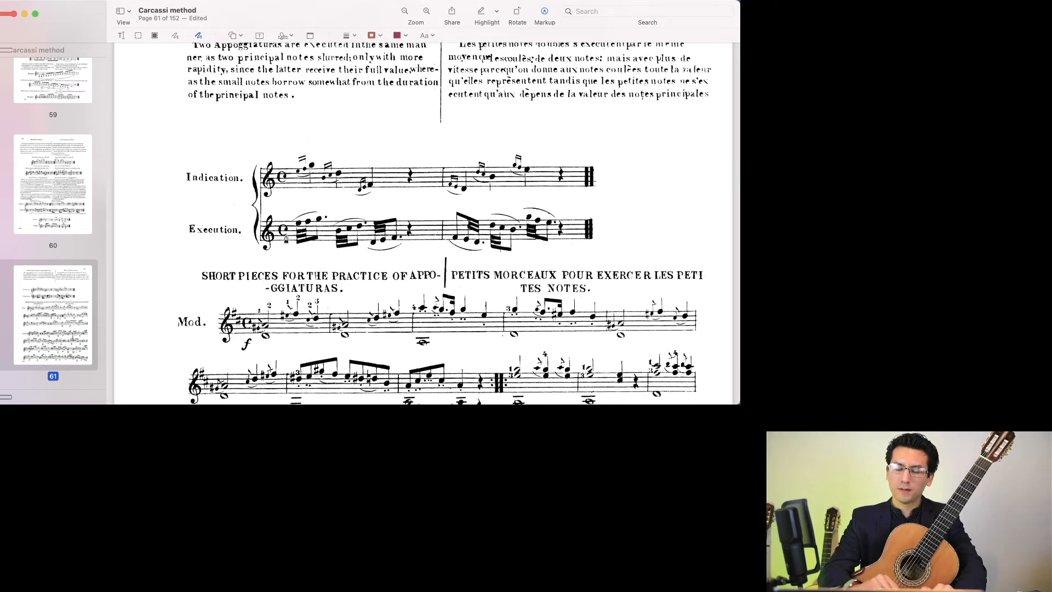
{"action": "scroll", "scroll_direction": "down", "scroll_amount": 3}
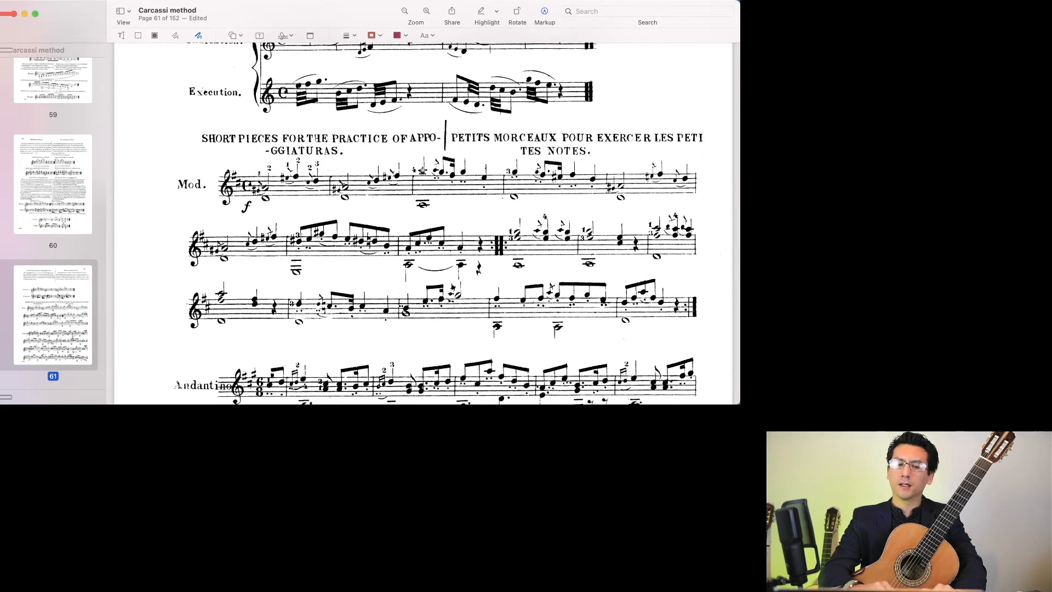
{"action": "scroll", "scroll_direction": "down", "scroll_amount": 3}
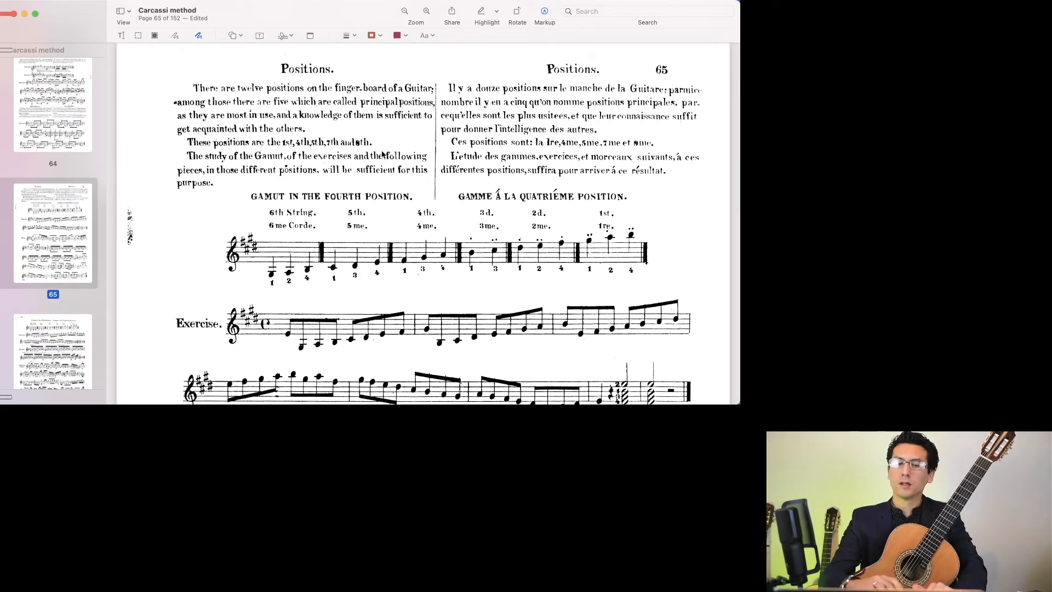
{"action": "mouse_move", "coordinate": [312, 191]}
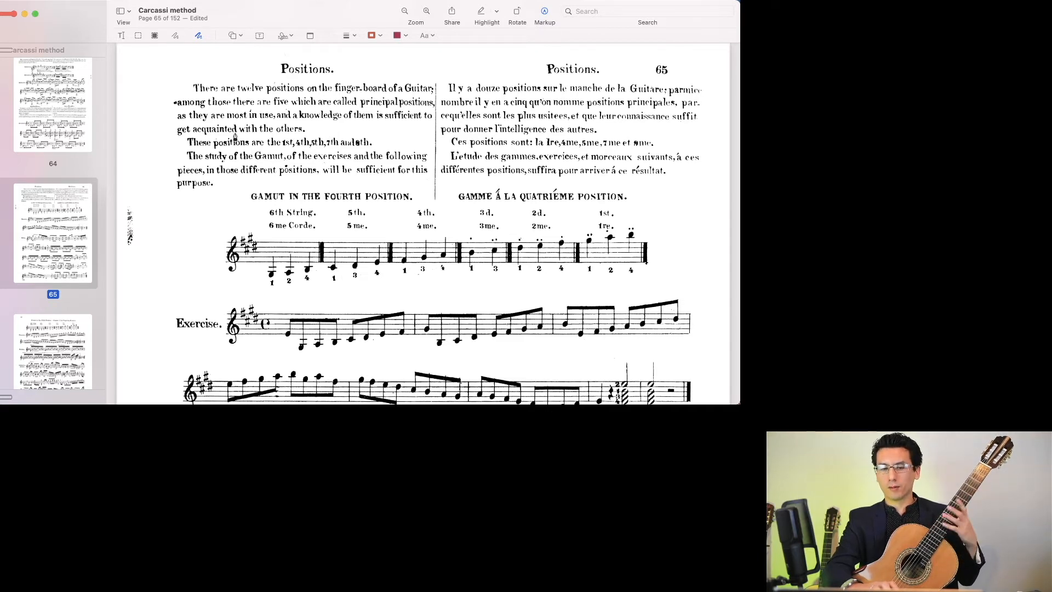
Scroll page 65 past the gamut exercise down to the fourth-position Waltz and its Fine
{"action": "scroll", "scroll_direction": "down", "scroll_amount": 3}
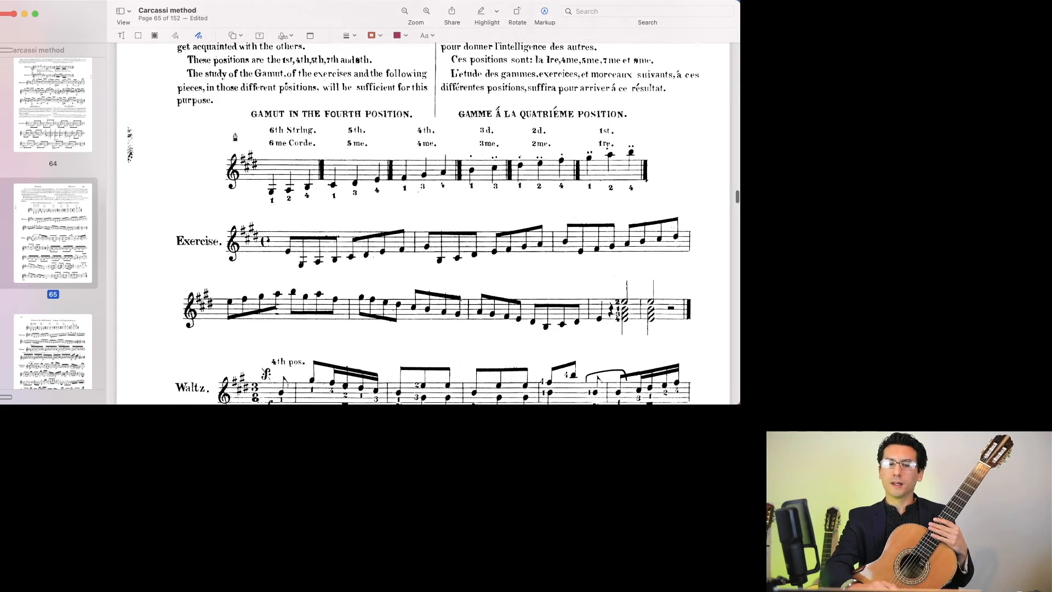
{"action": "scroll", "scroll_direction": "down", "scroll_amount": 3}
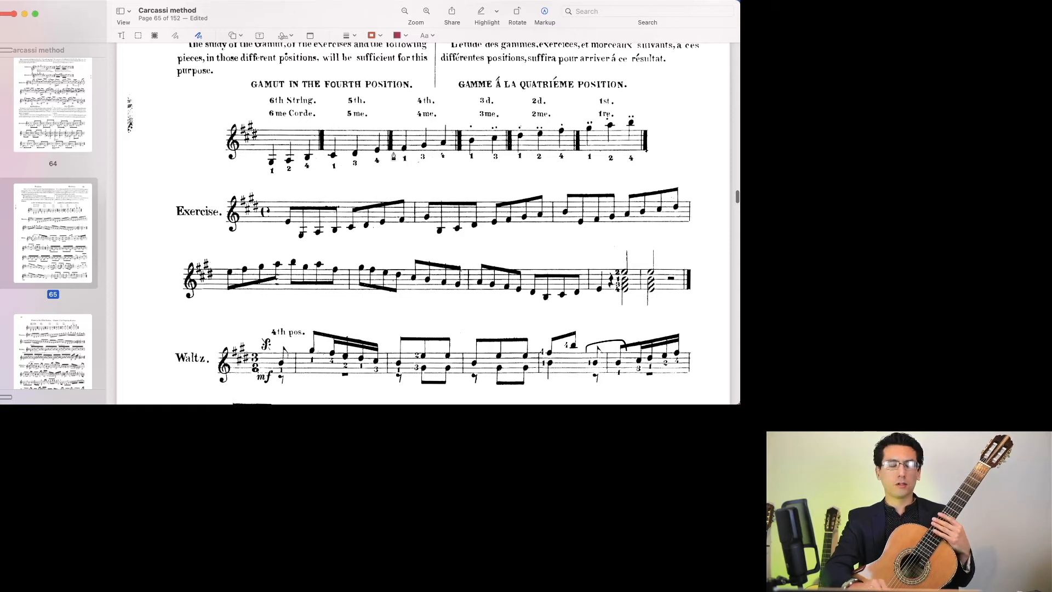
{"action": "mouse_move", "coordinate": [395, 170]}
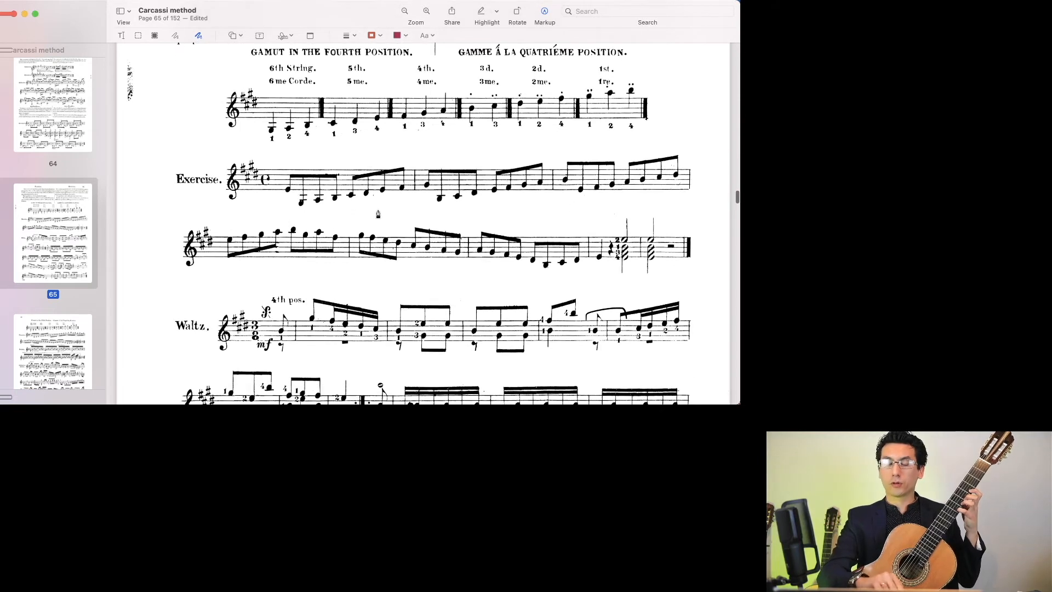
{"action": "scroll", "scroll_direction": "down", "scroll_amount": 3}
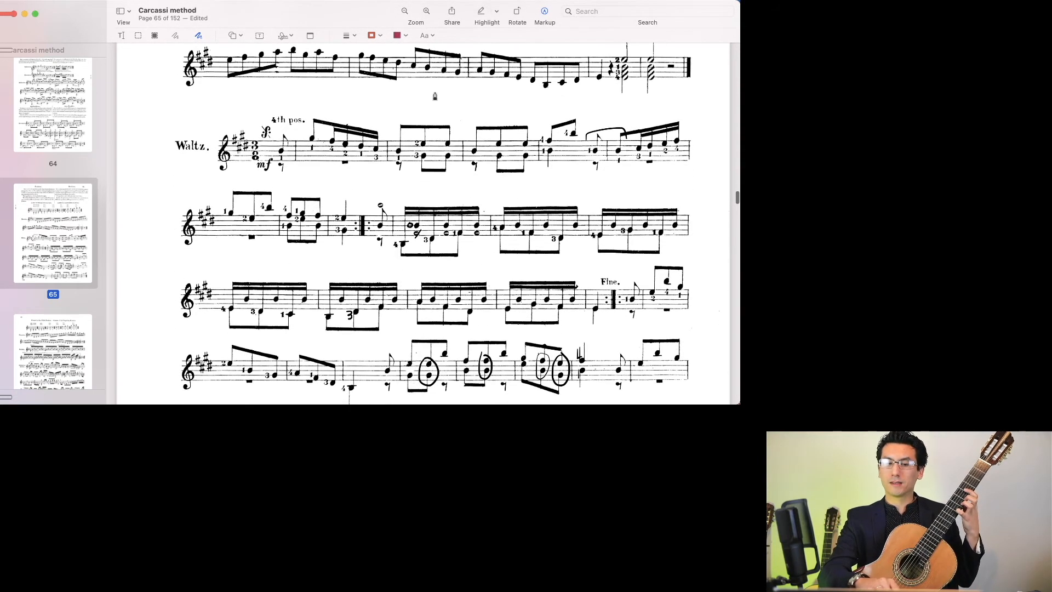
{"action": "scroll", "scroll_direction": "up", "scroll_amount": 3}
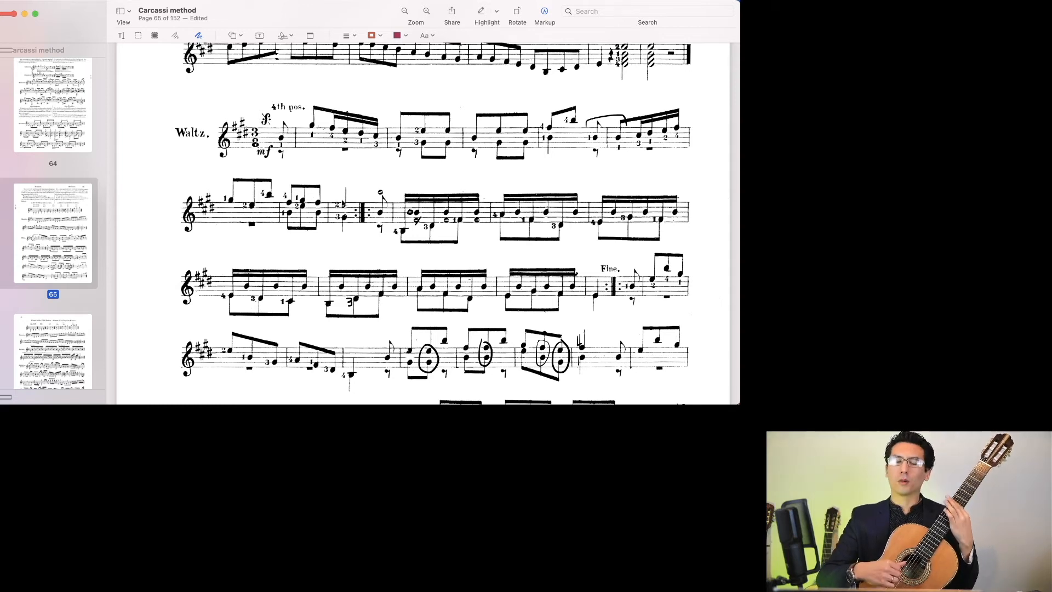
Scroll through the position studies on pages 66–69 to page 74's Gamut in Thirds
{"action": "scroll", "scroll_direction": "down", "scroll_amount": 3}
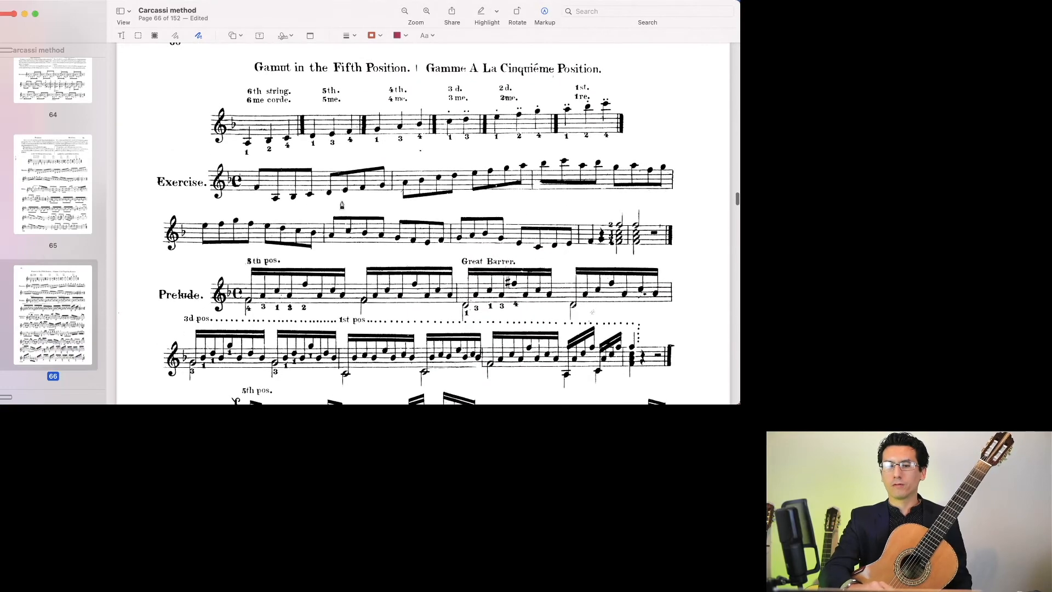
{"action": "scroll", "scroll_direction": "down", "scroll_amount": 3}
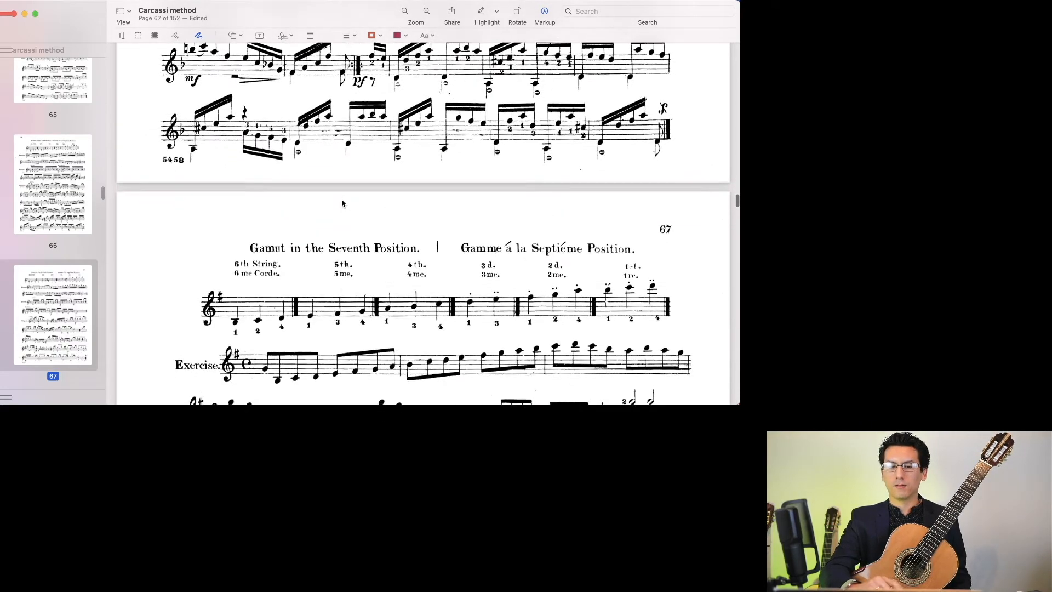
{"action": "scroll", "scroll_direction": "down", "scroll_amount": 3}
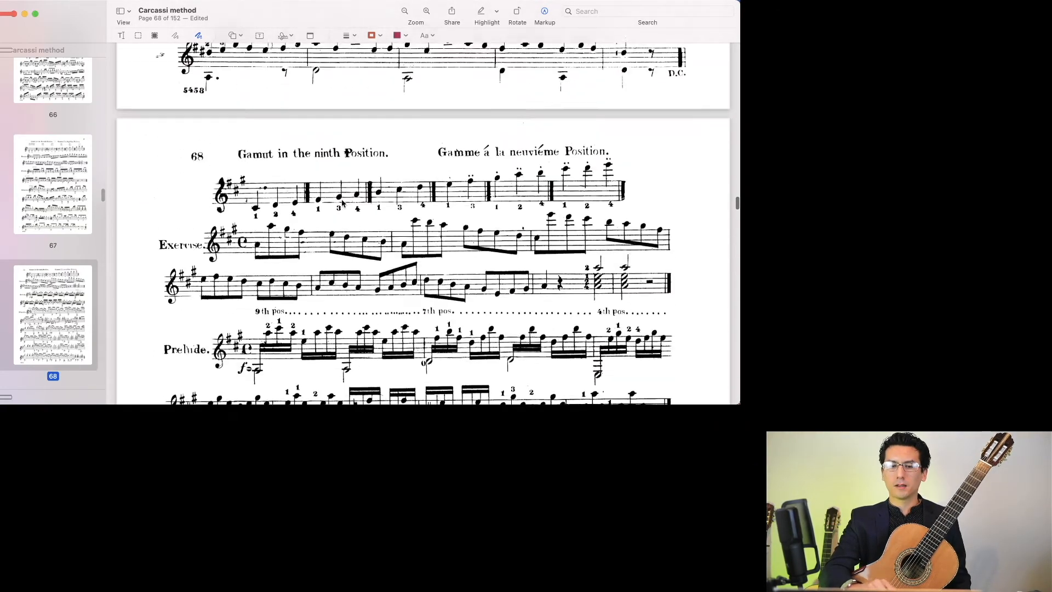
{"action": "scroll", "scroll_direction": "down", "scroll_amount": 3}
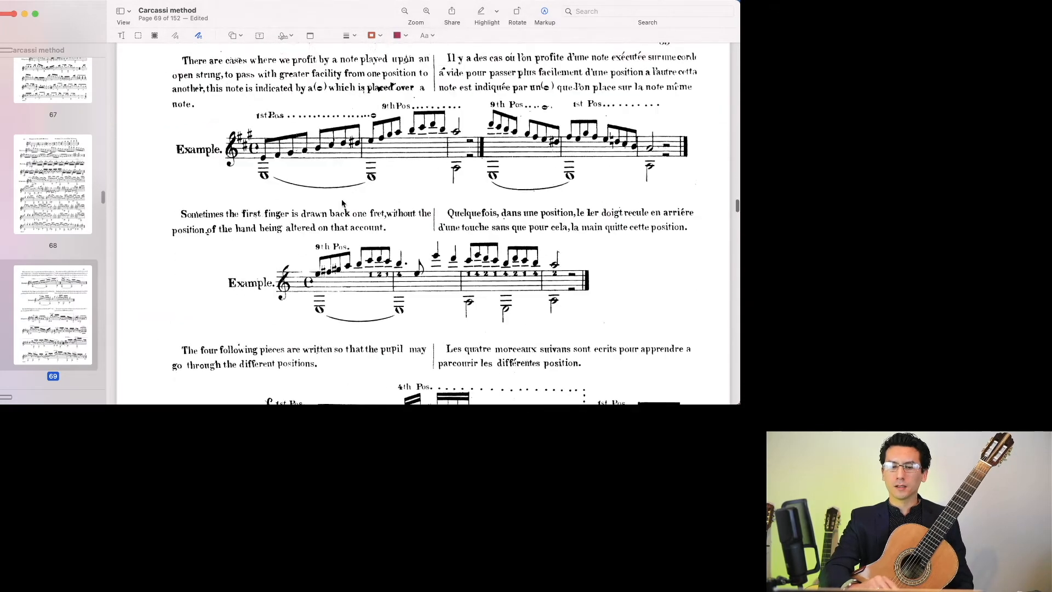
{"action": "scroll", "scroll_direction": "down", "scroll_amount": 3}
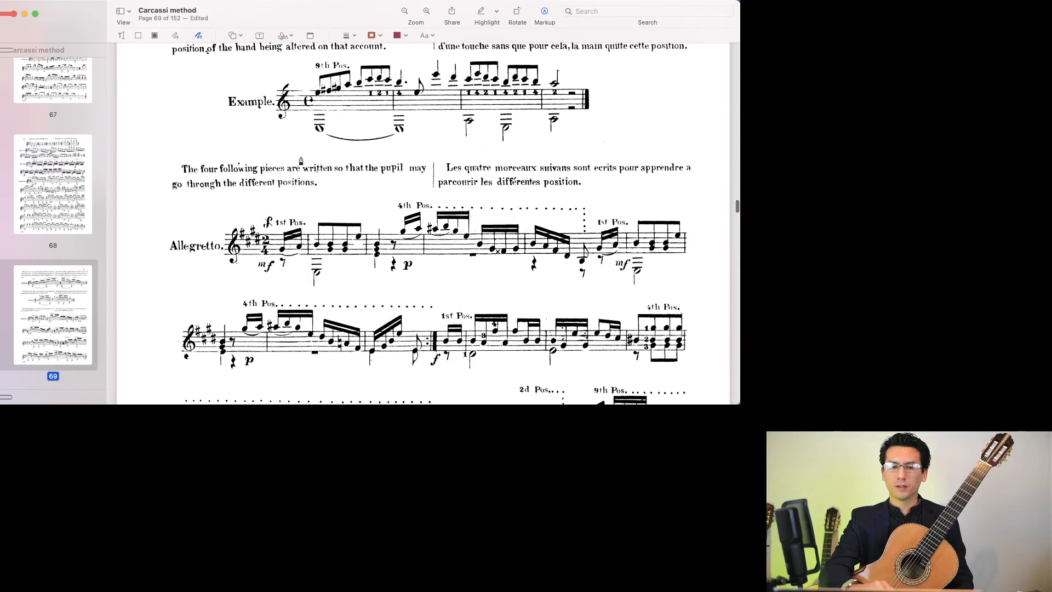
{"action": "scroll", "scroll_direction": "down", "scroll_amount": 3}
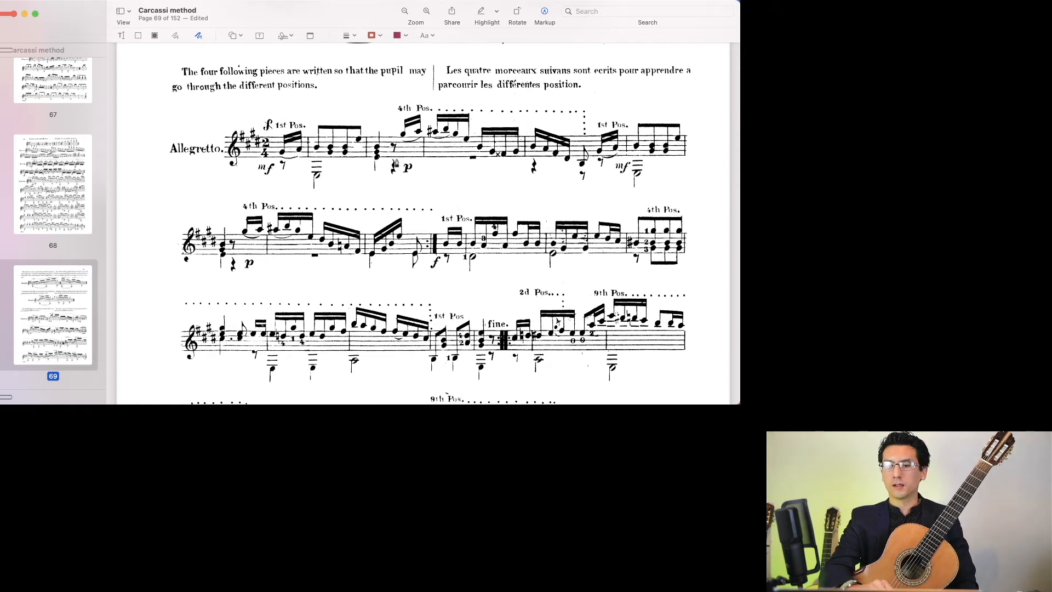
{"action": "mouse_move", "coordinate": [260, 298]}
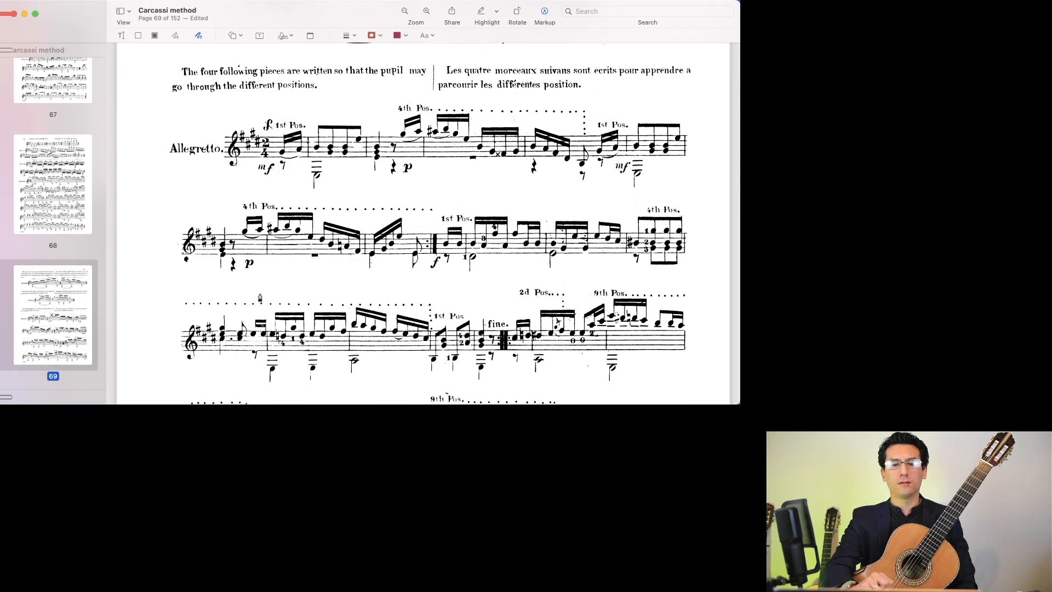
{"action": "scroll", "scroll_direction": "down", "scroll_amount": 3}
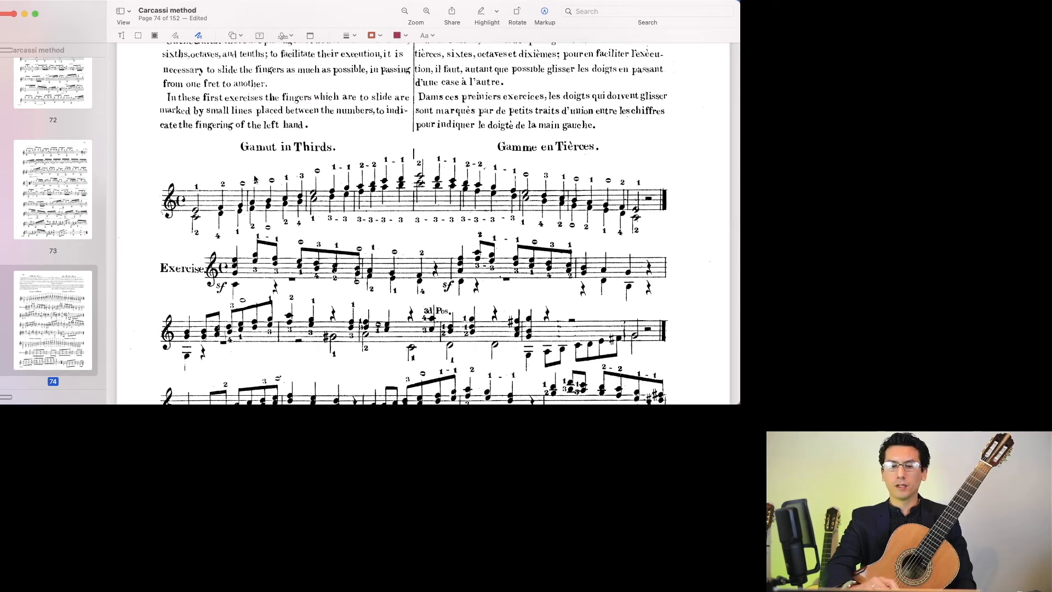
{"action": "scroll", "scroll_direction": "down", "scroll_amount": 3}
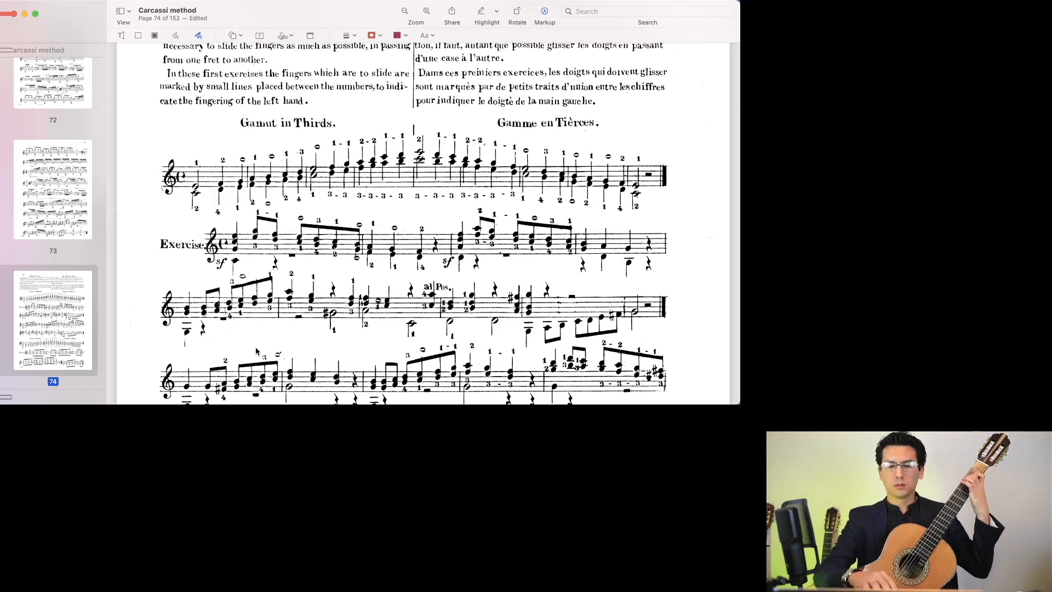
{"action": "scroll", "scroll_direction": "down", "scroll_amount": 3}
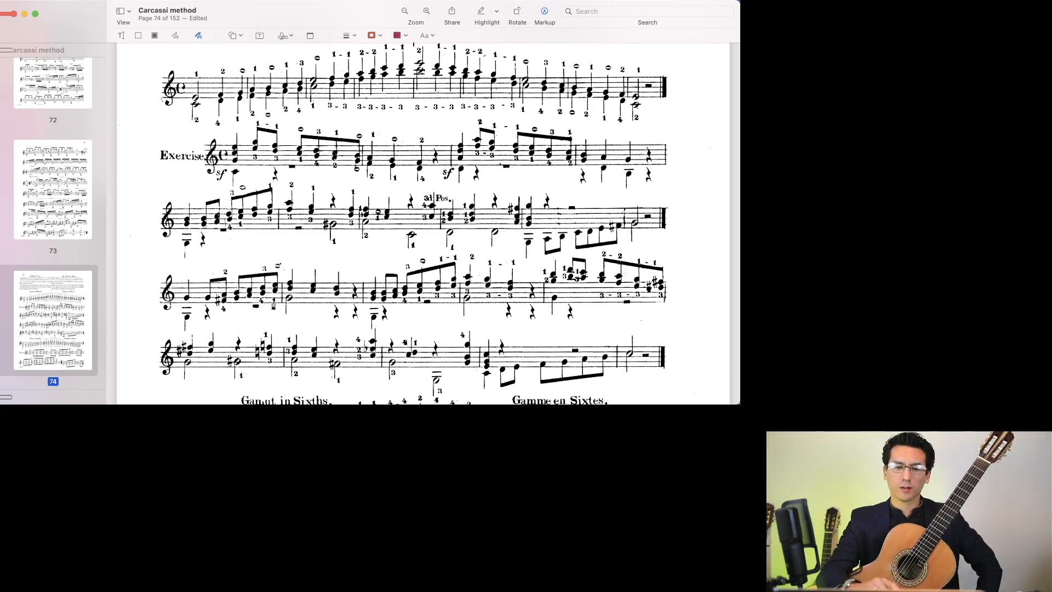
{"action": "scroll", "scroll_direction": "up", "scroll_amount": 3}
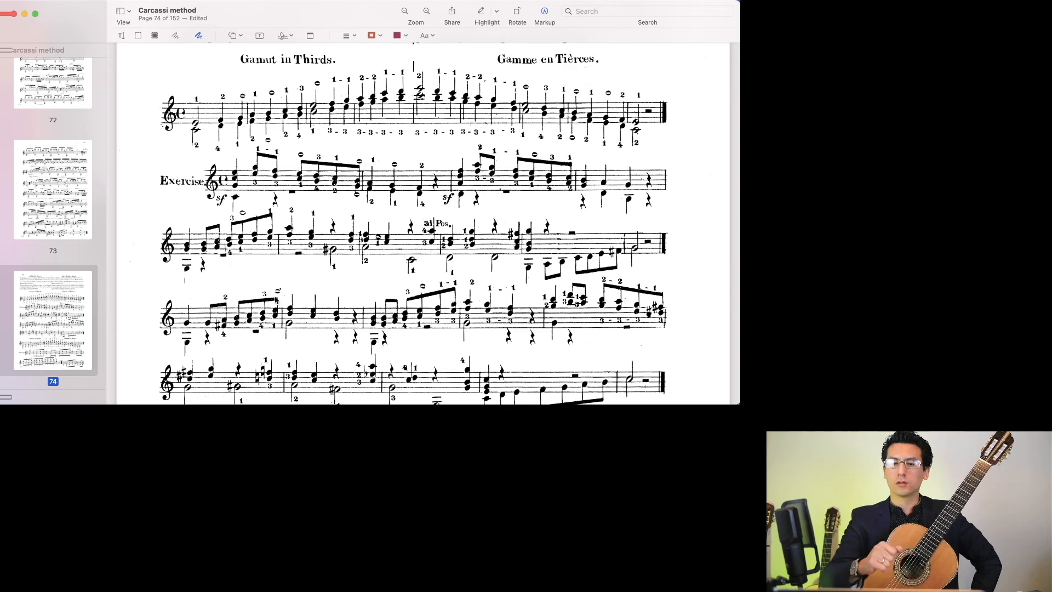
Scroll through the octave studies on pages 75–77 to Sor's Thirds study on page 78
{"action": "scroll", "scroll_direction": "down", "scroll_amount": 3}
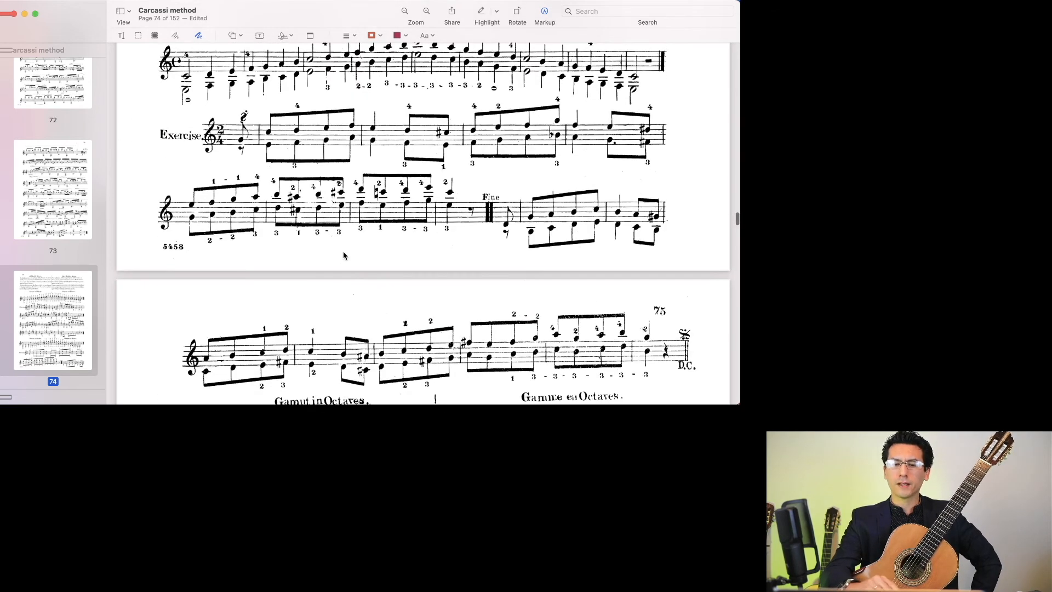
{"action": "scroll", "scroll_direction": "down", "scroll_amount": 3}
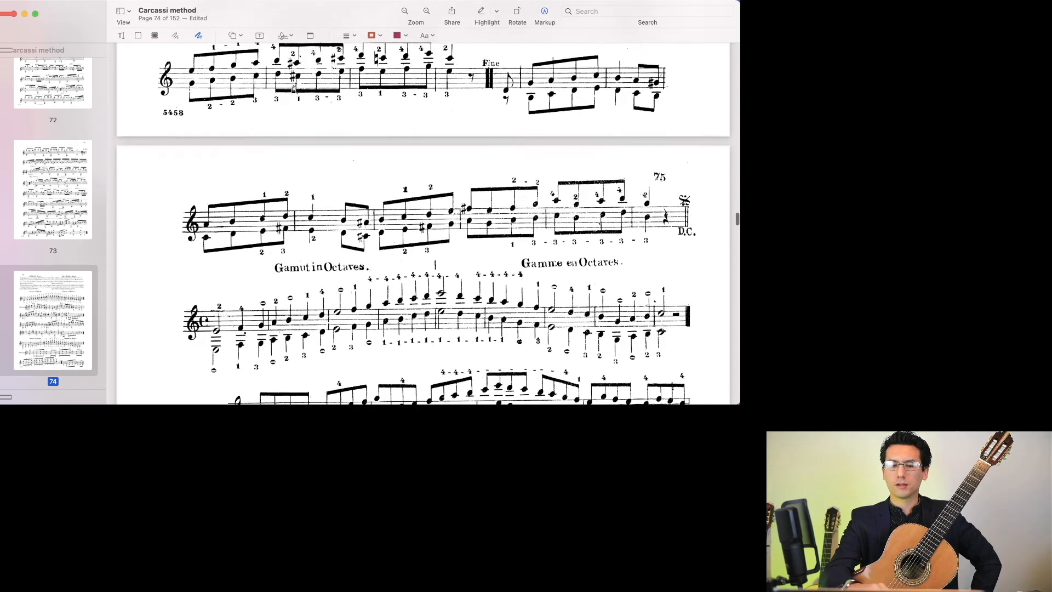
{"action": "scroll", "scroll_direction": "down", "scroll_amount": 3}
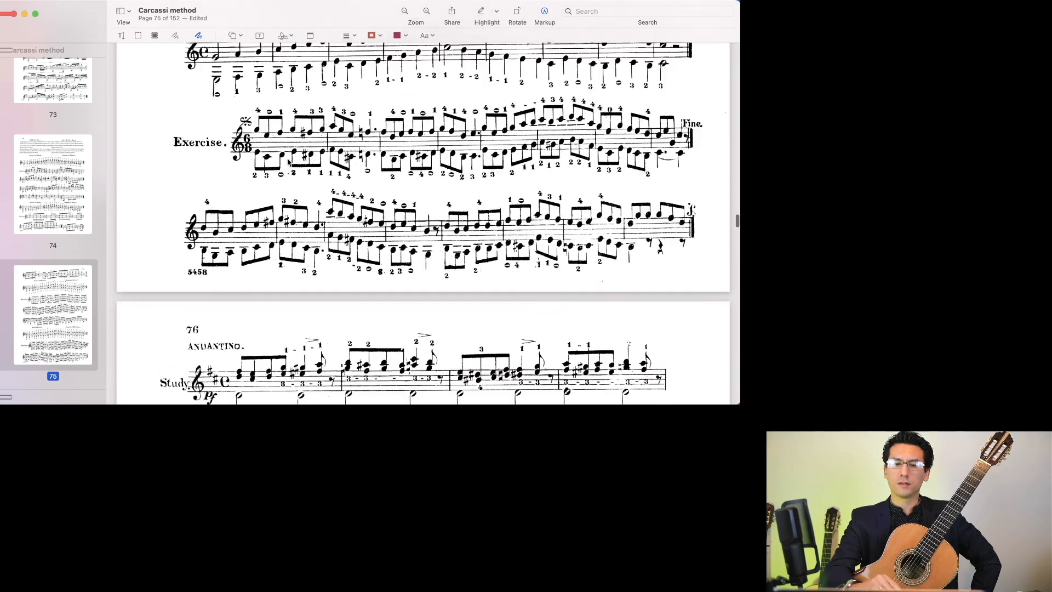
{"action": "scroll", "scroll_direction": "down", "scroll_amount": 3}
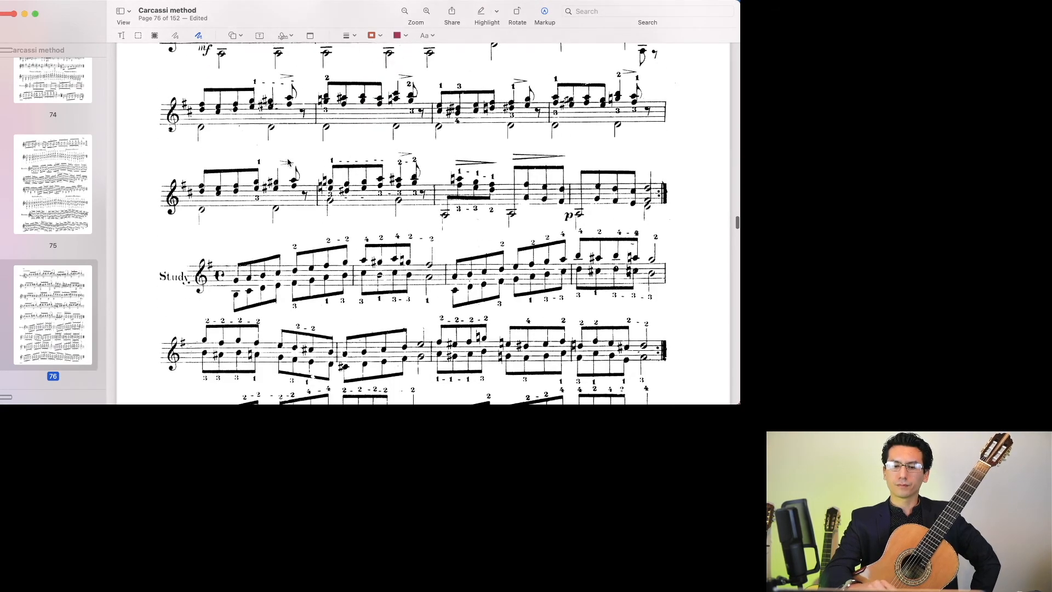
{"action": "scroll", "scroll_direction": "down", "scroll_amount": 3}
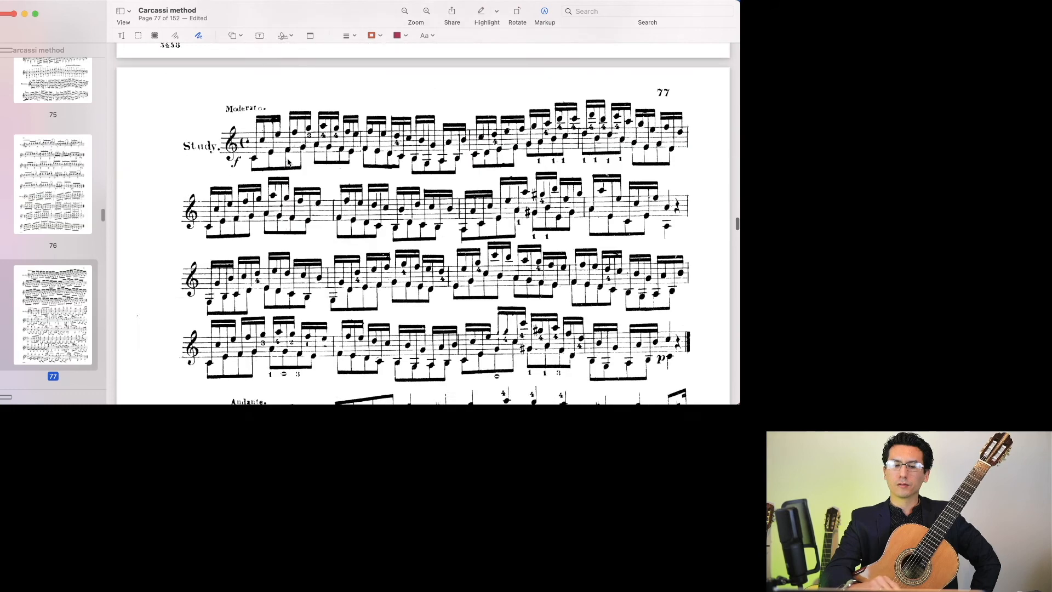
{"action": "scroll", "scroll_direction": "down", "scroll_amount": 3}
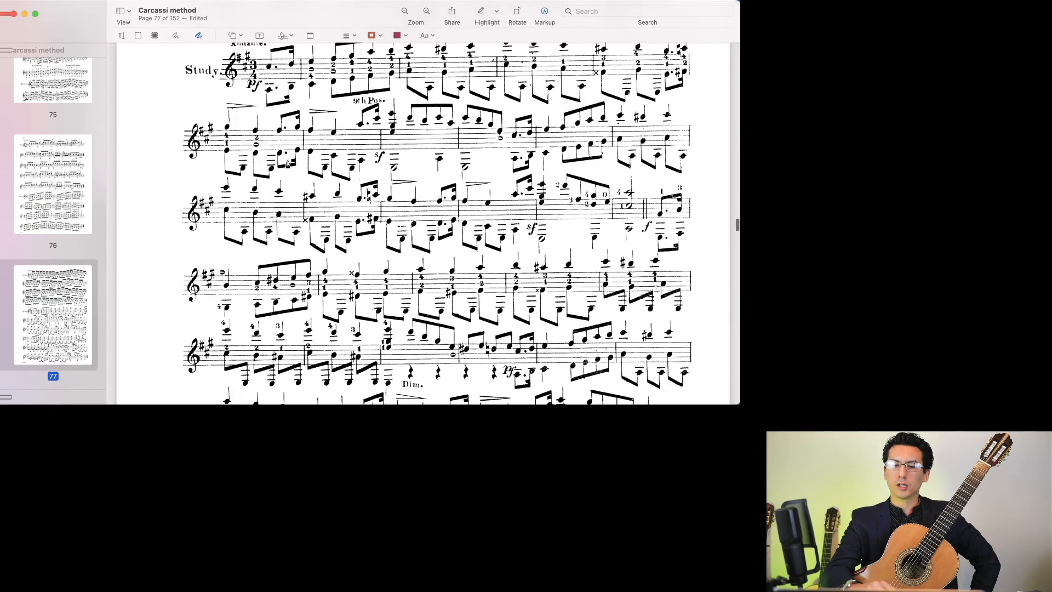
{"action": "scroll", "scroll_direction": "down", "scroll_amount": 3}
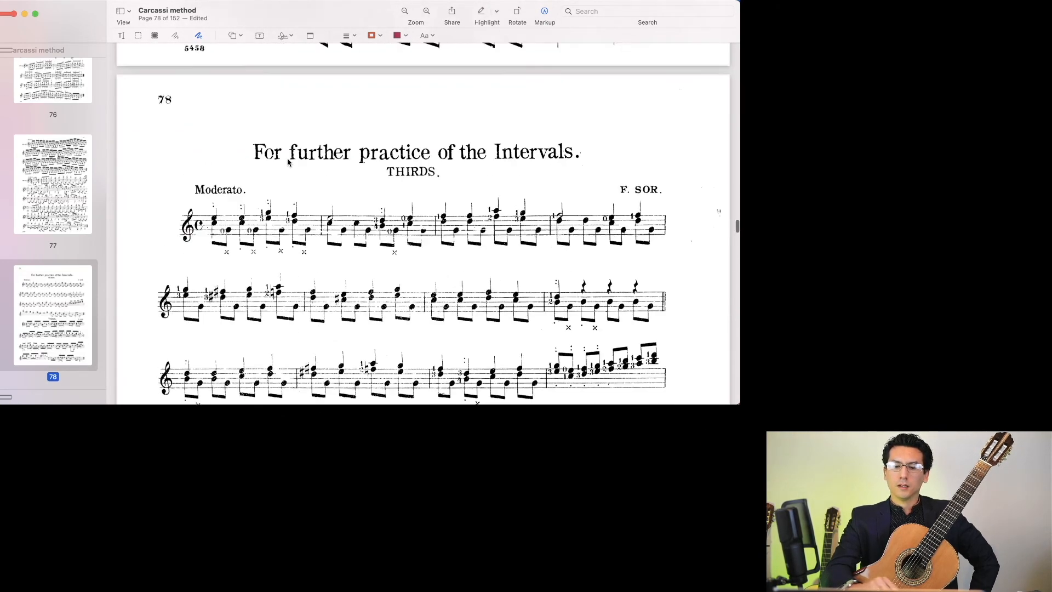
{"action": "scroll", "scroll_direction": "down", "scroll_amount": 3}
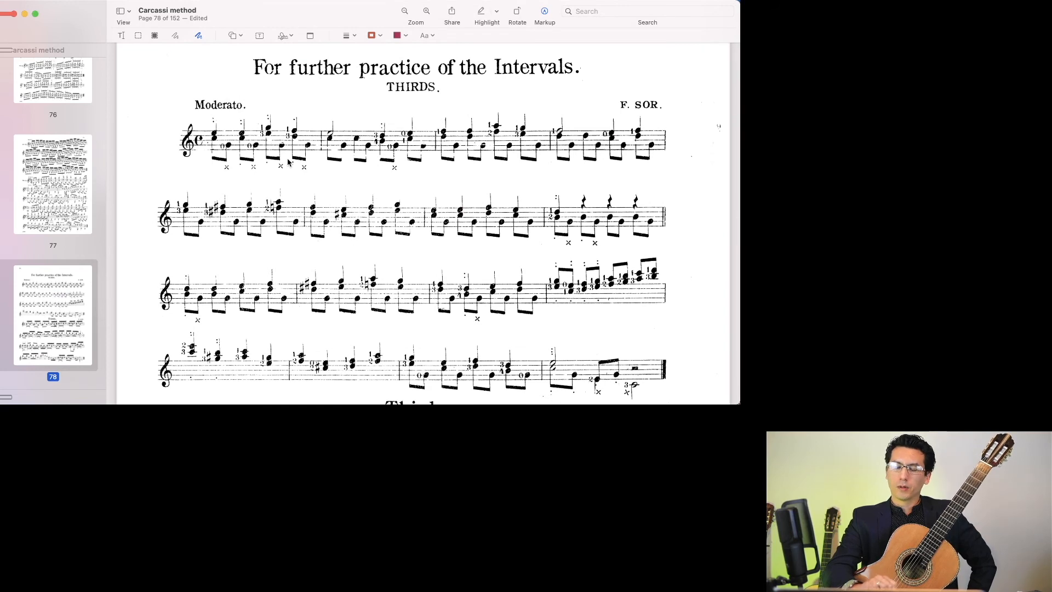